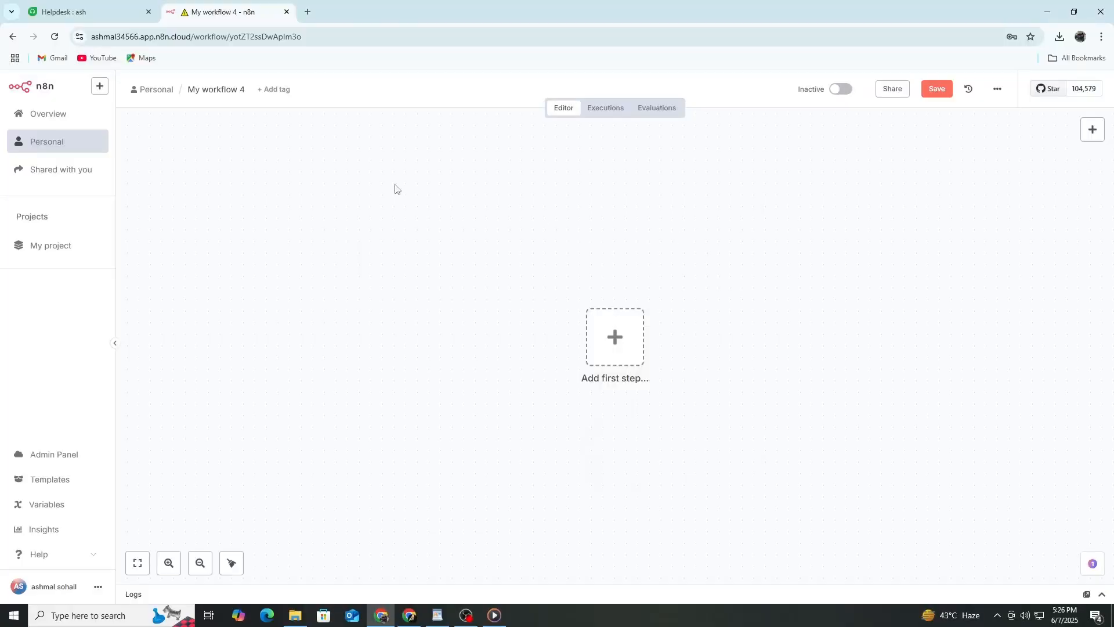
{"action": "mouse_move", "coordinate": [141, 203]}
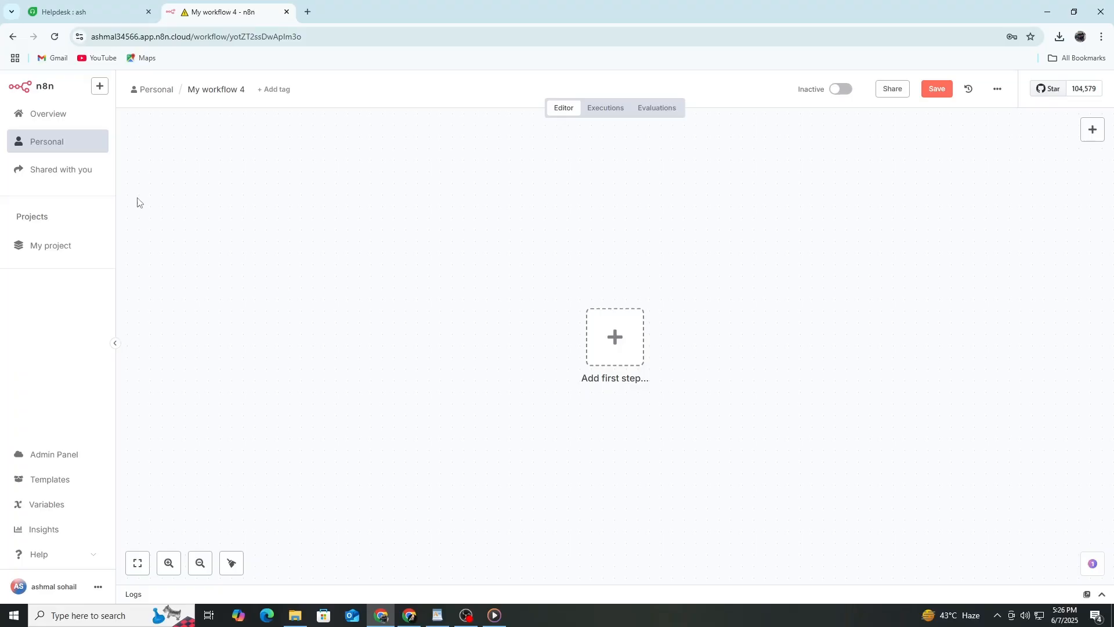
{"action": "mouse_move", "coordinate": [242, 196]}
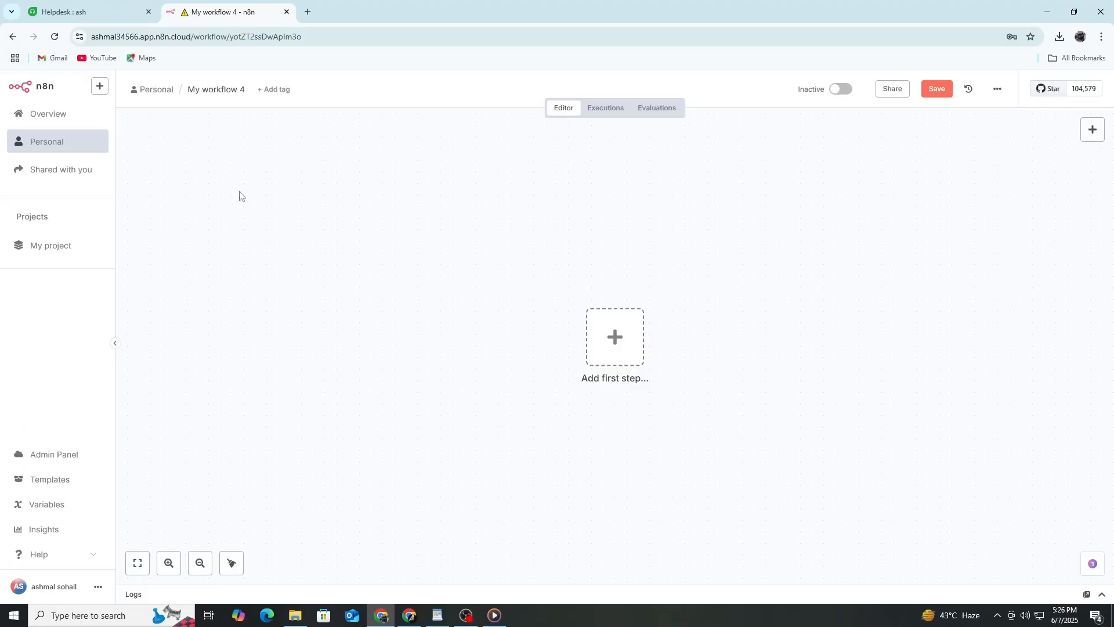
{"action": "mouse_move", "coordinate": [100, 26]}
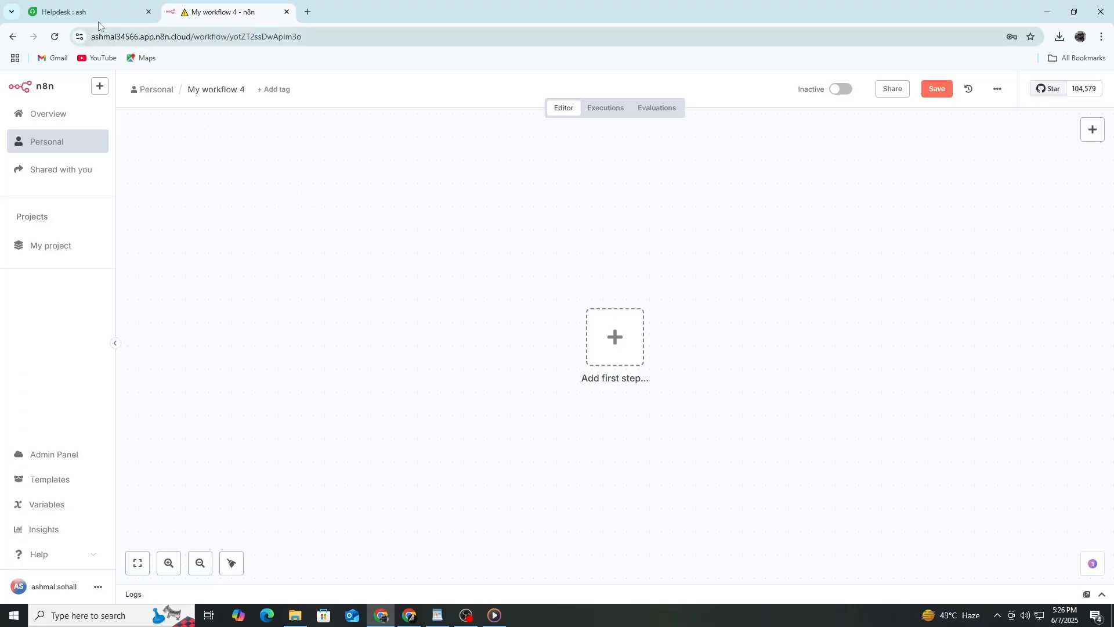
- Switch between the Freshdesk and n8n tabs, ending on Freshdesk's Quick start page
{"action": "left_click", "coordinate": [78, 12]}
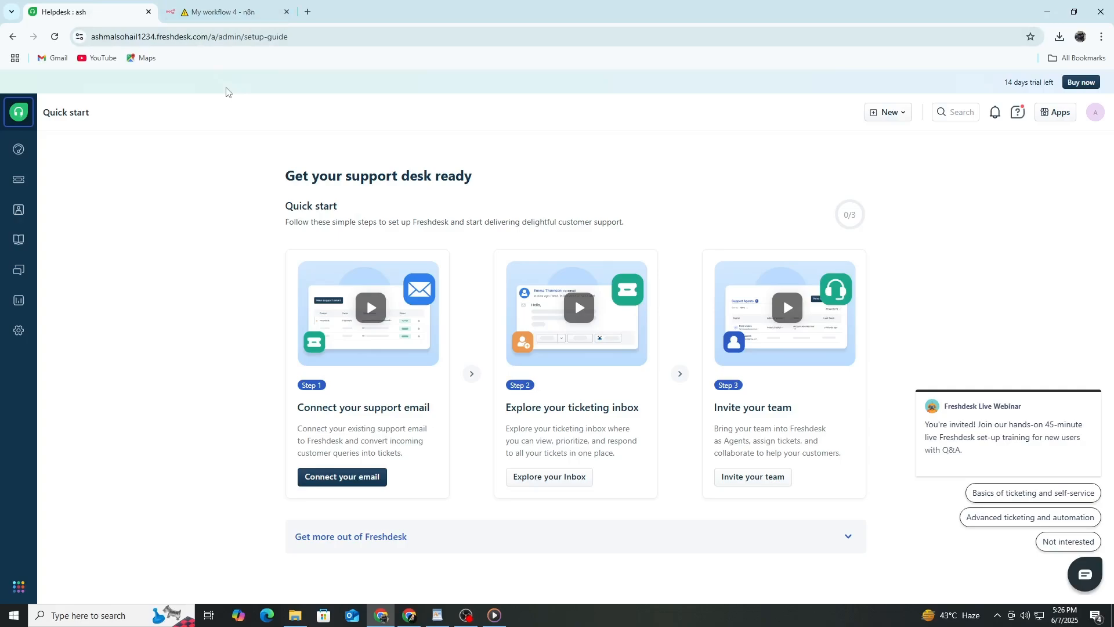
{"action": "left_click", "coordinate": [228, 11]}
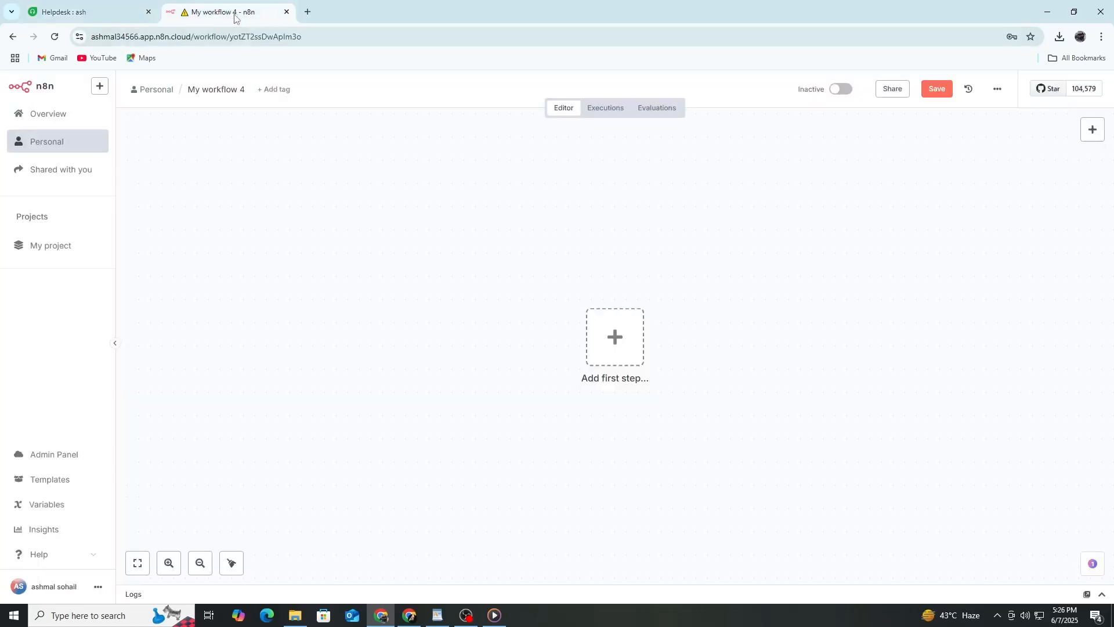
{"action": "mouse_move", "coordinate": [205, 195]}
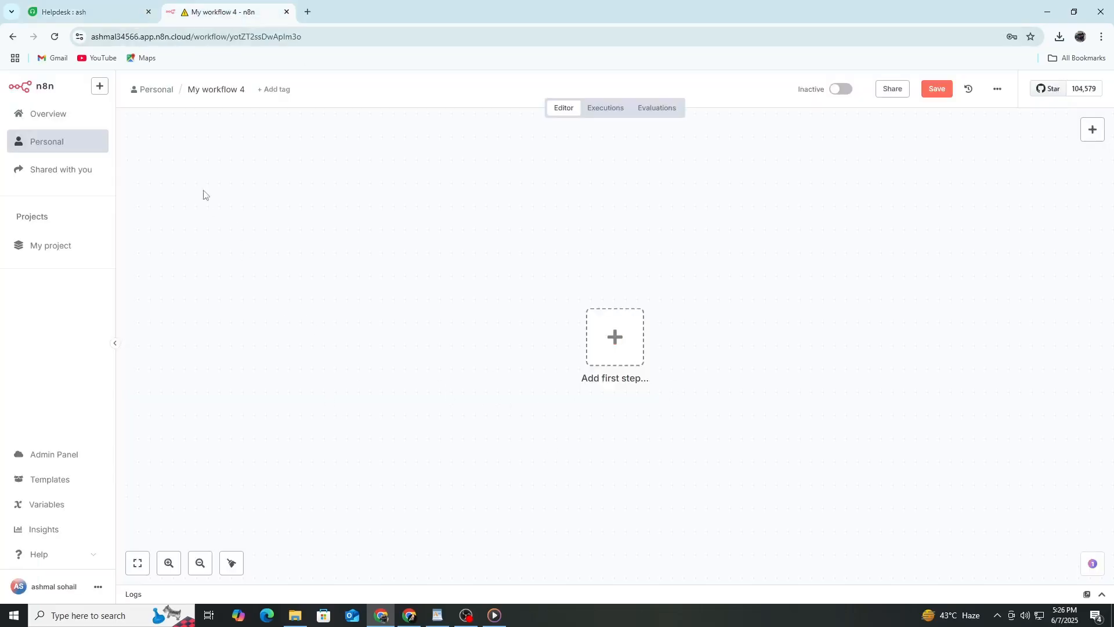
{"action": "left_click", "coordinate": [86, 13]}
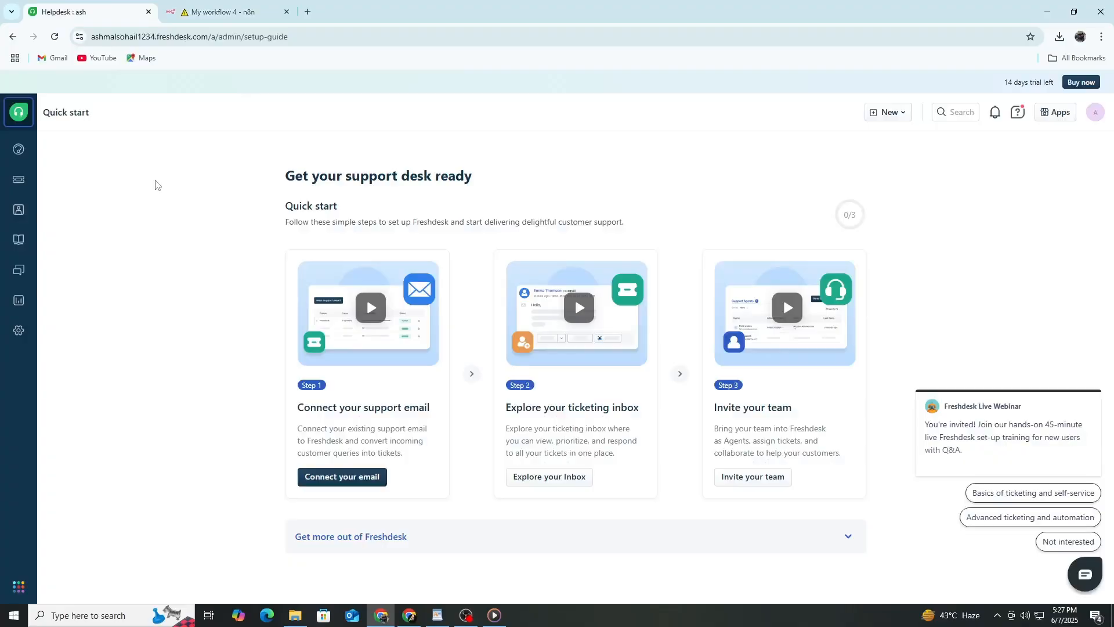
{"action": "mouse_move", "coordinate": [263, 241]}
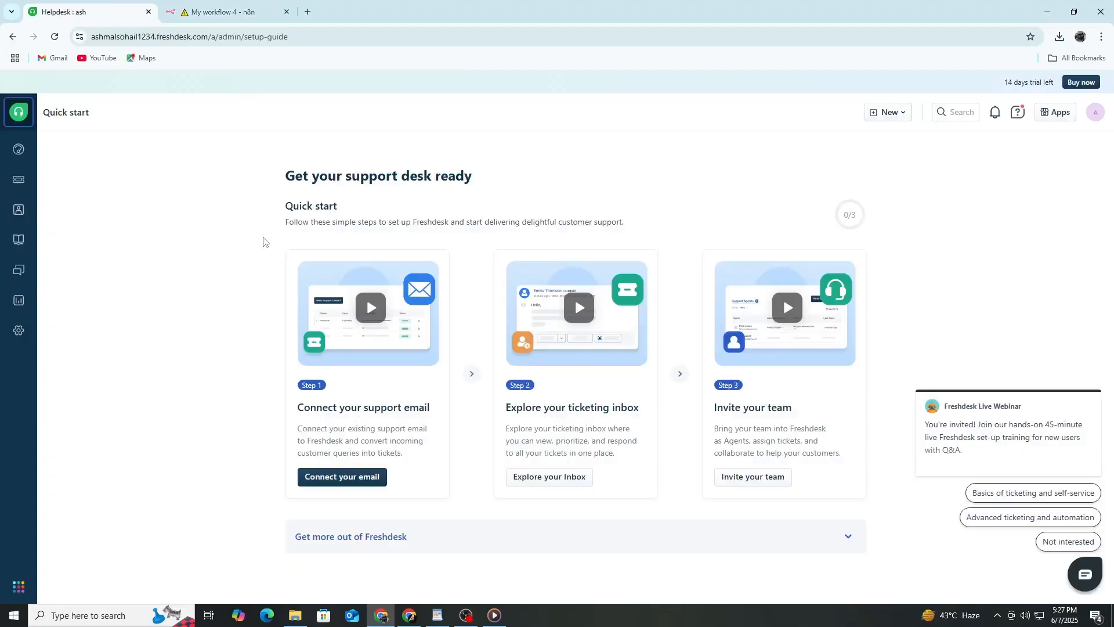
{"action": "mouse_move", "coordinate": [296, 240]}
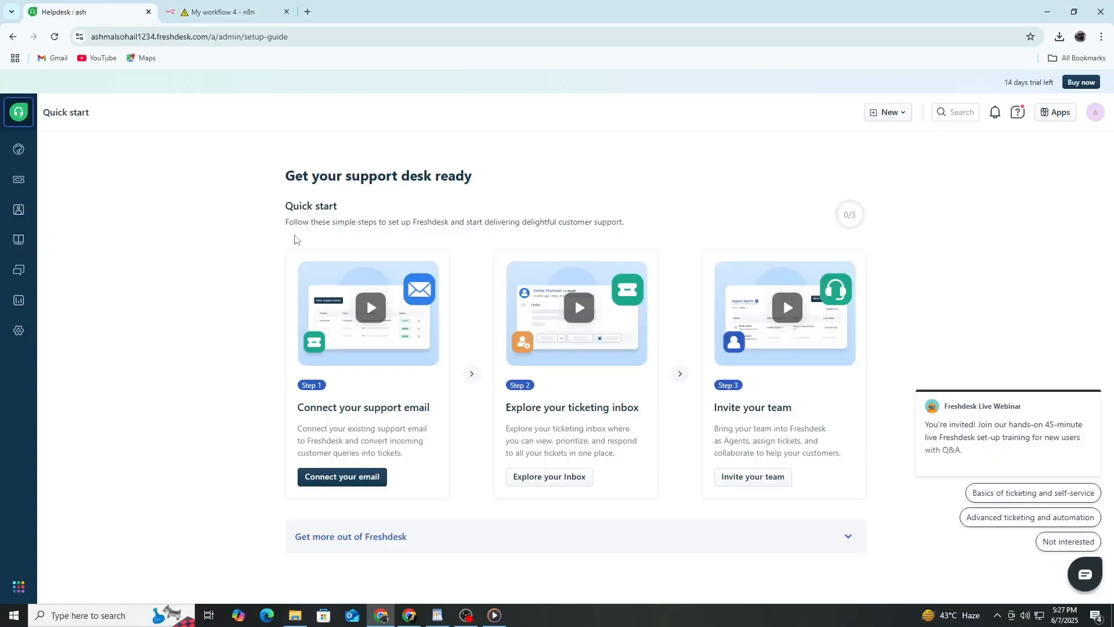
- Open Profile settings from the Freshdesk avatar menu and reveal the API key
{"action": "left_click", "coordinate": [1096, 111]}
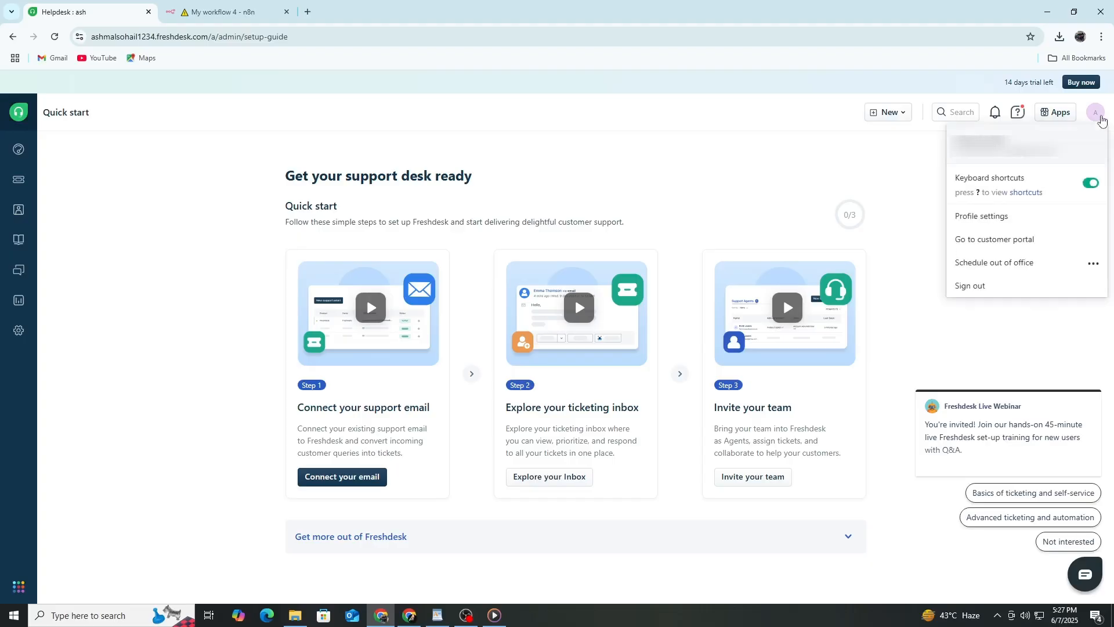
{"action": "mouse_move", "coordinate": [982, 216]}
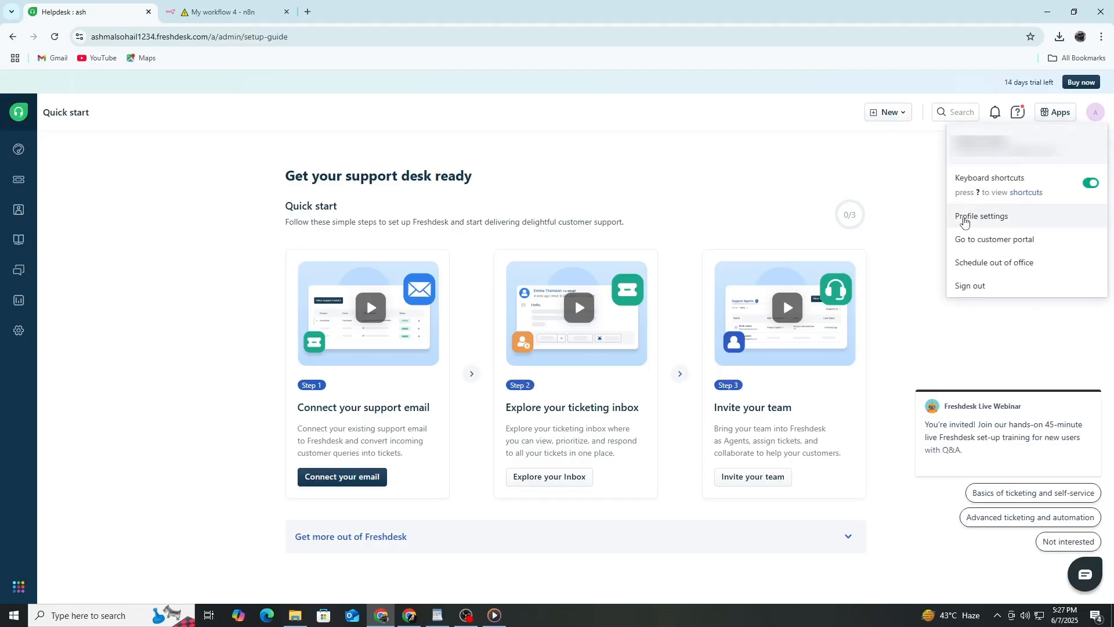
{"action": "mouse_move", "coordinate": [981, 218]}
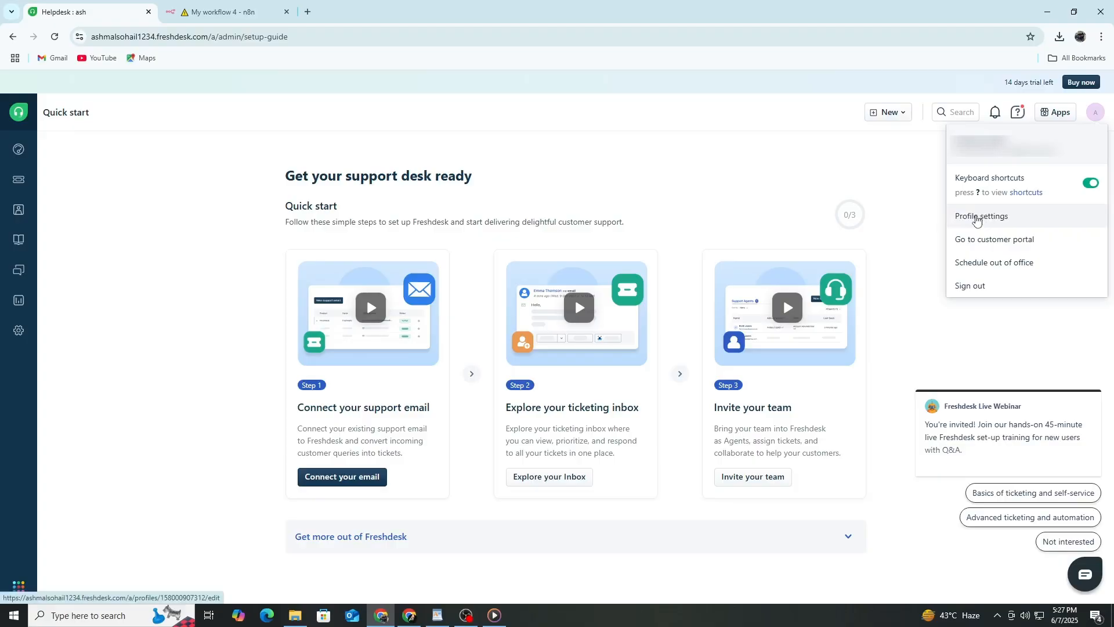
{"action": "left_click", "coordinate": [981, 216]}
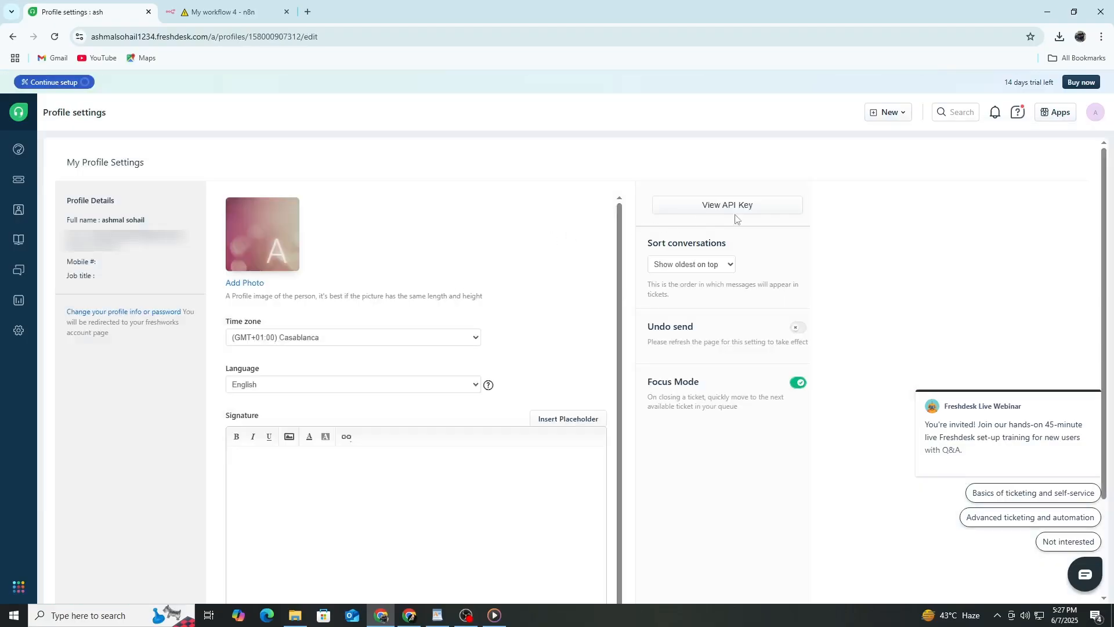
{"action": "left_click", "coordinate": [725, 205]}
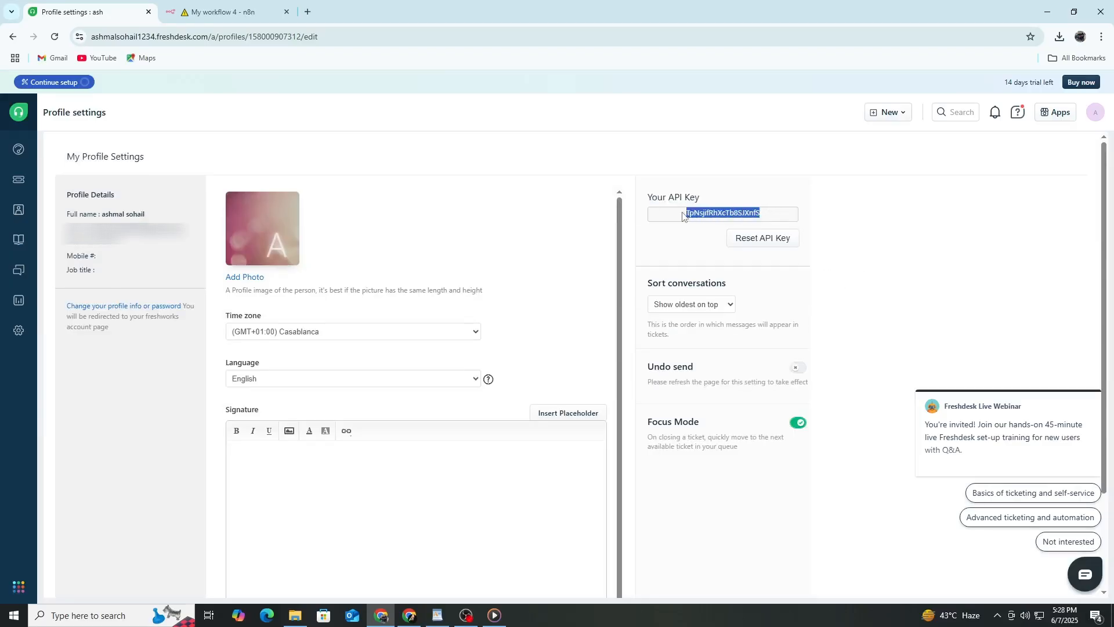
{"action": "mouse_move", "coordinate": [715, 237]}
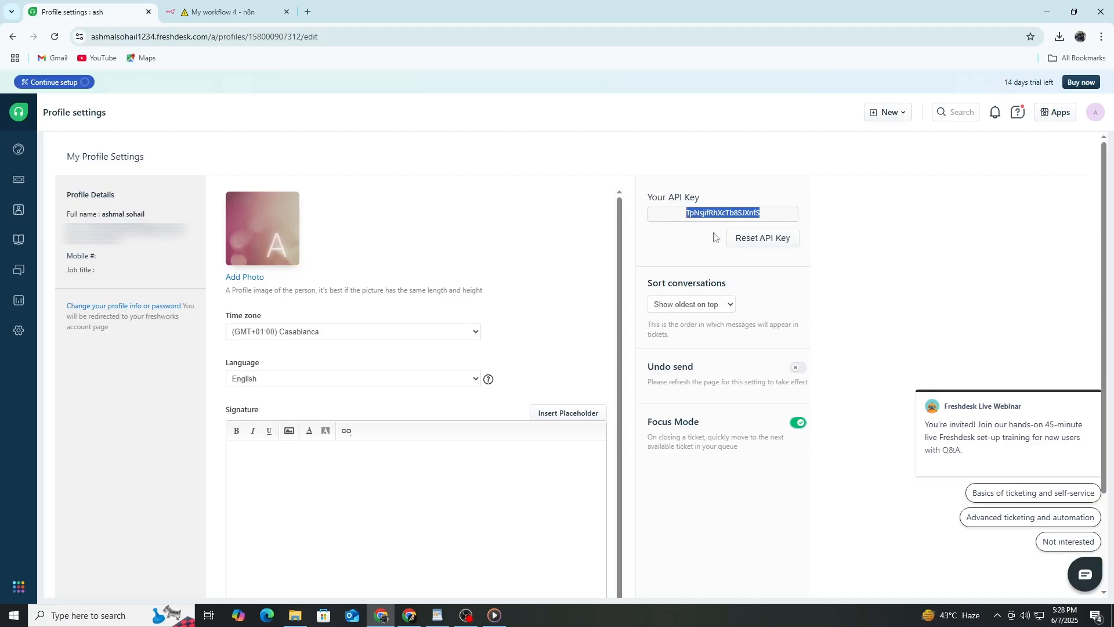
{"action": "mouse_move", "coordinate": [603, 260]}
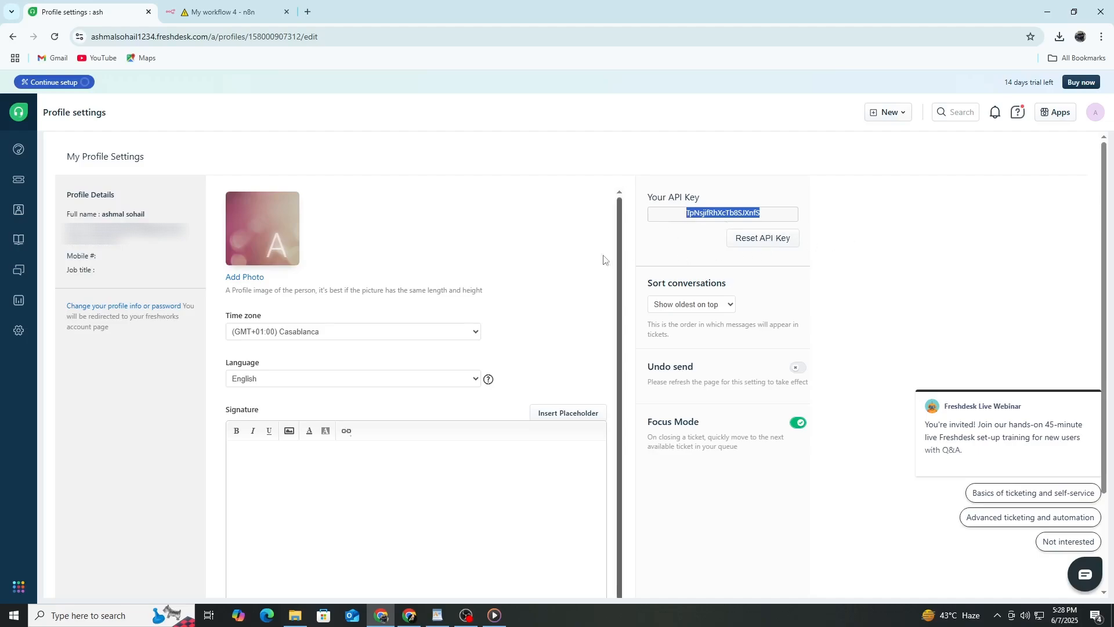
- Switch to the My workflow 4 n8n tab
{"action": "left_click", "coordinate": [228, 12]}
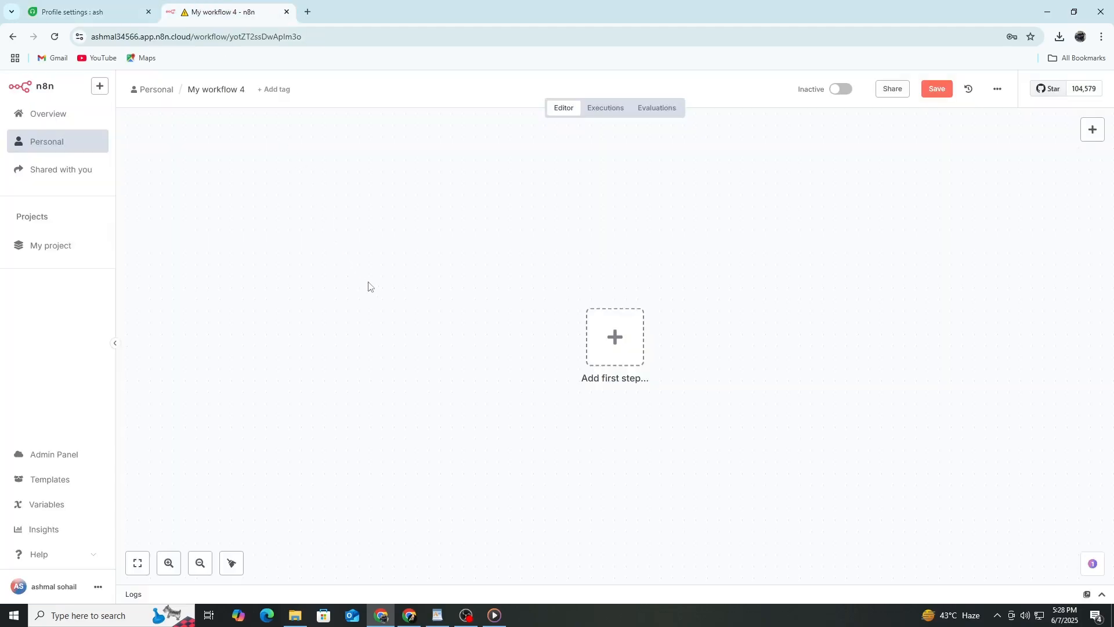
{"action": "mouse_move", "coordinate": [469, 313]}
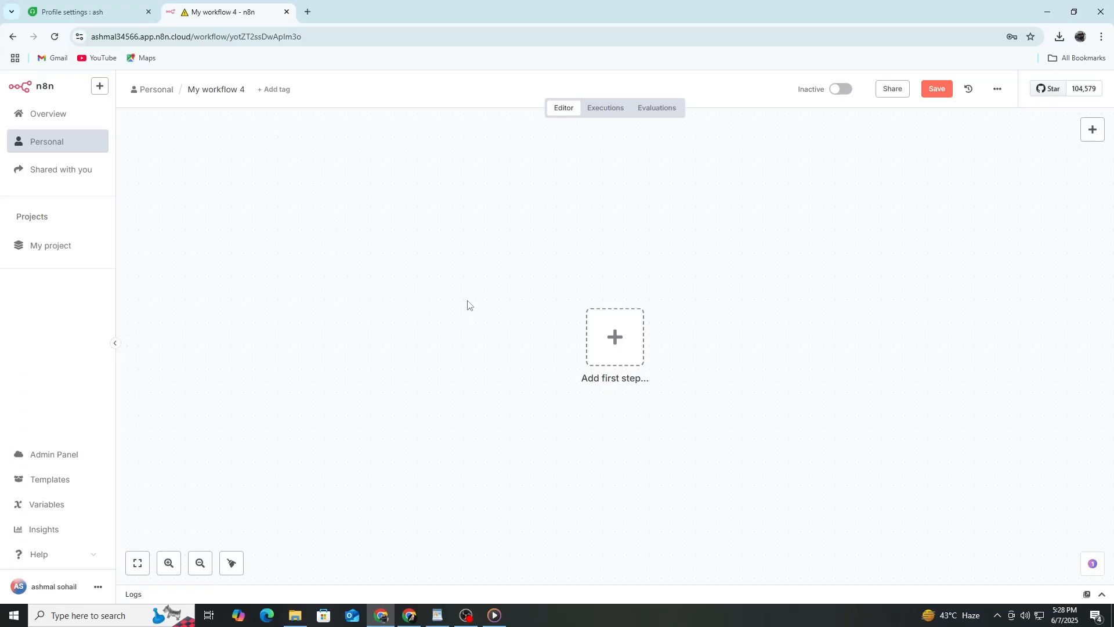
{"action": "mouse_move", "coordinate": [446, 303]}
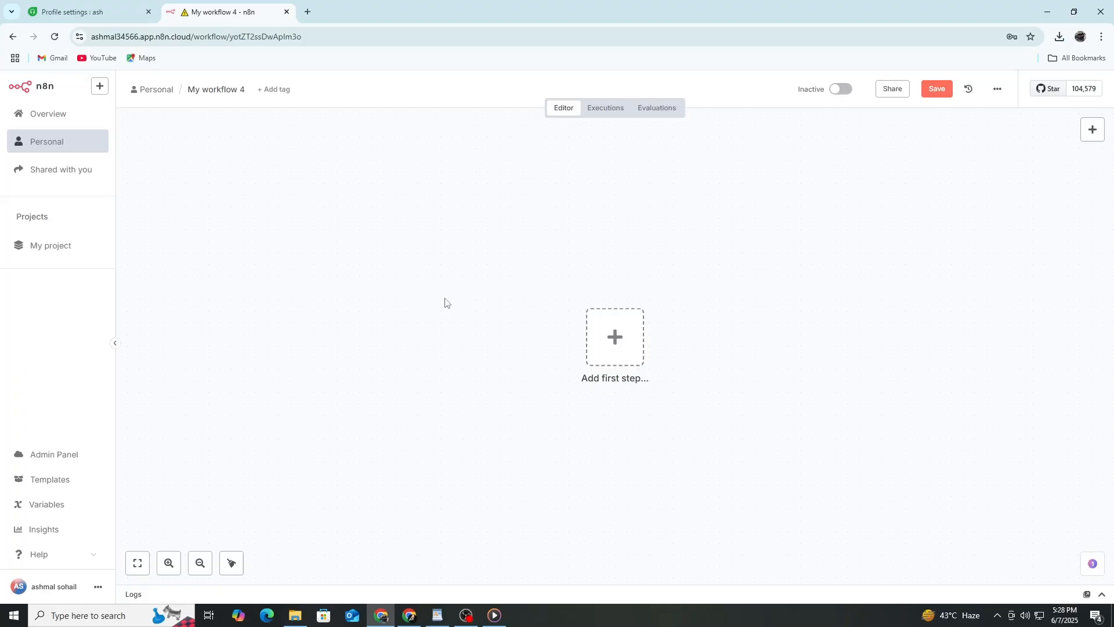
{"action": "mouse_move", "coordinate": [450, 308]}
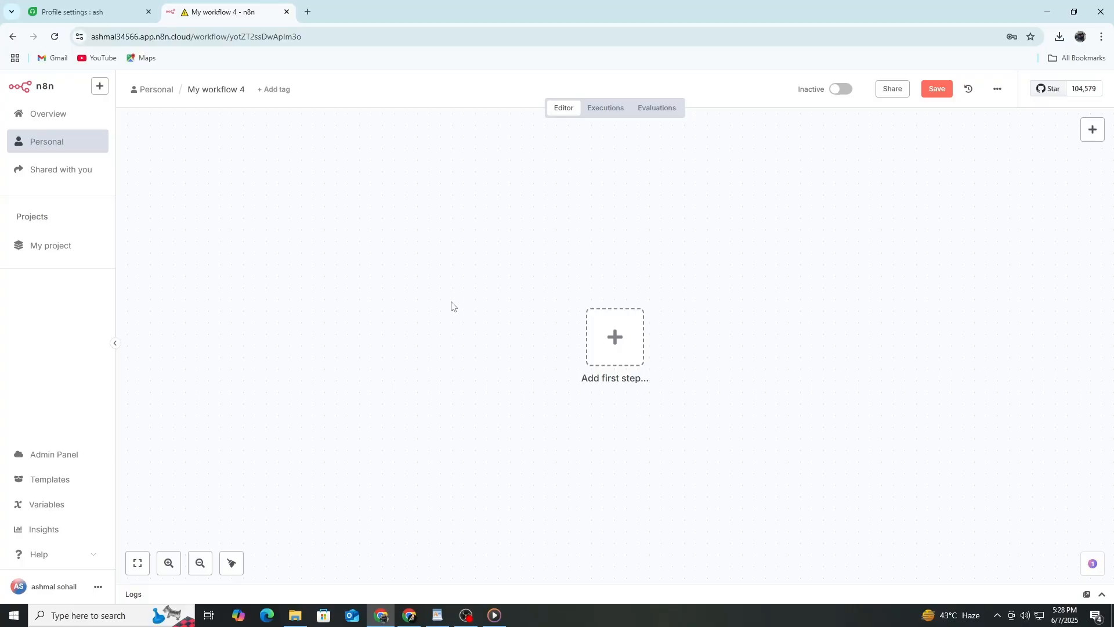
{"action": "mouse_move", "coordinate": [603, 294]}
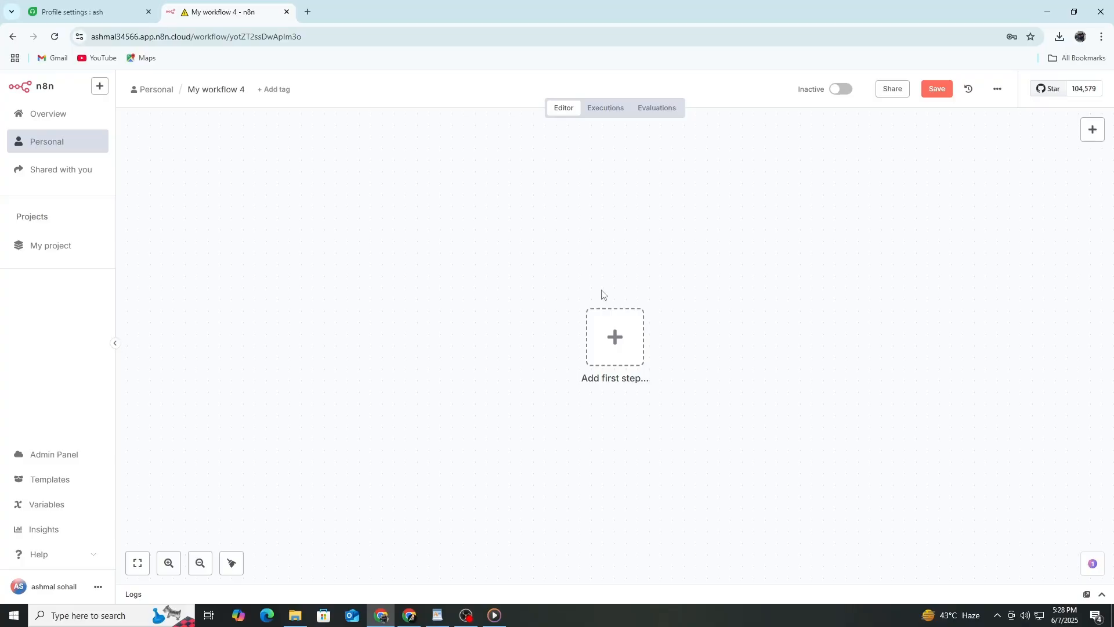
{"action": "left_click", "coordinate": [615, 337]}
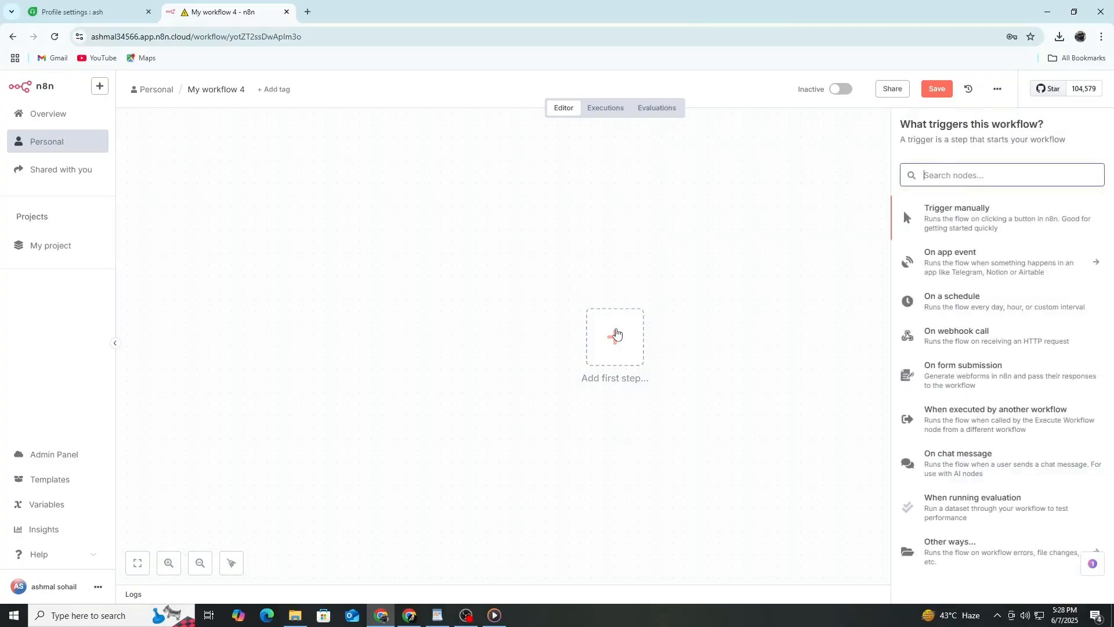
{"action": "type", "text": "fre"}
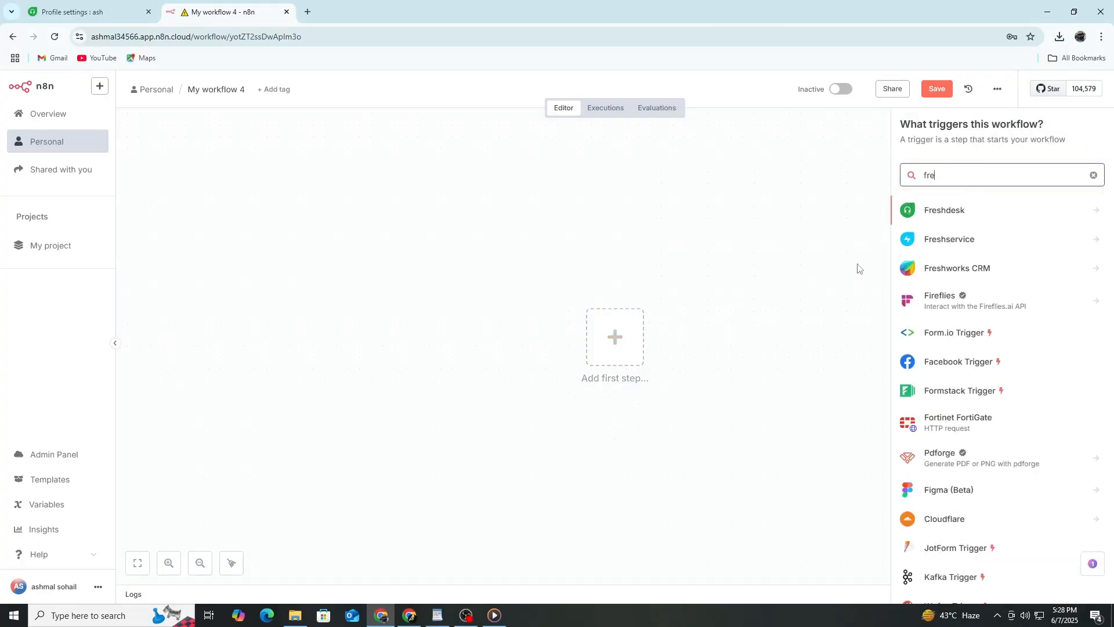
{"action": "mouse_move", "coordinate": [946, 218]}
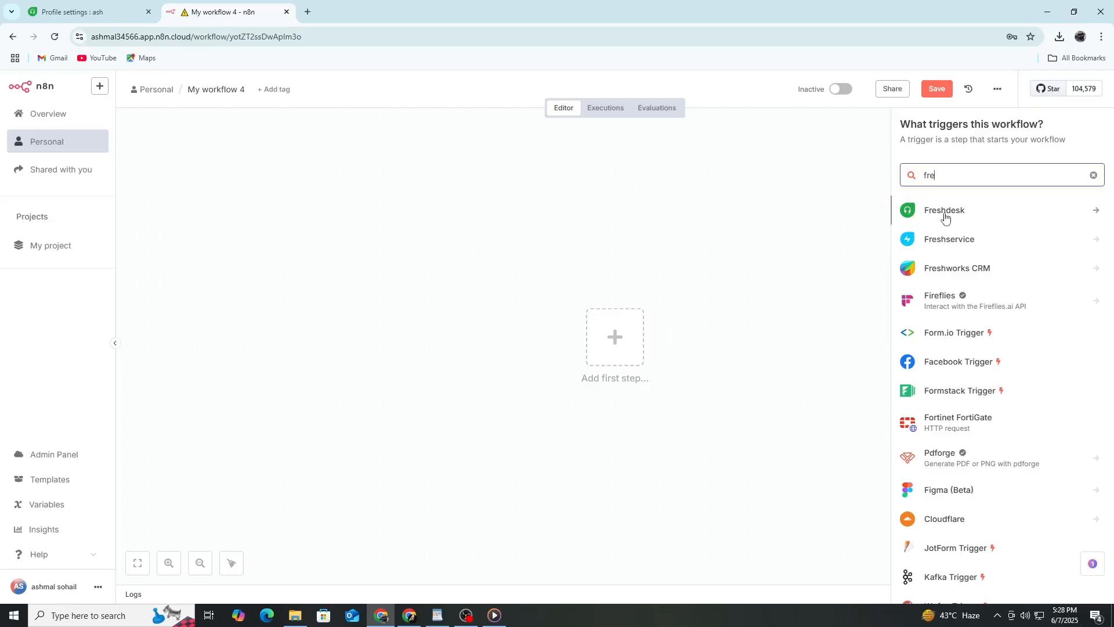
{"action": "left_click", "coordinate": [943, 210]}
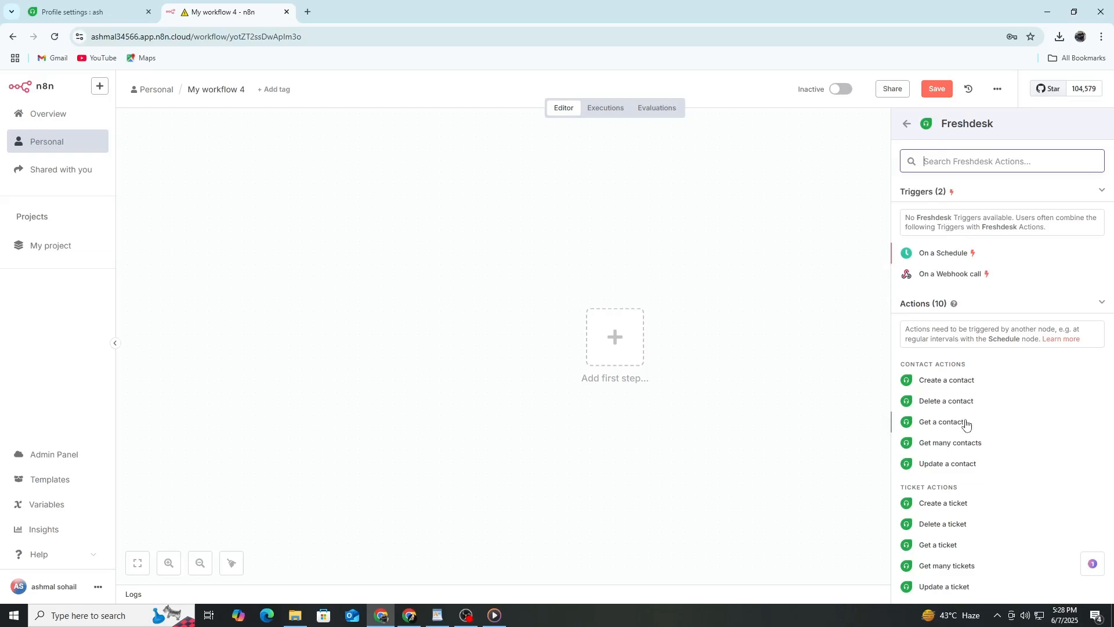
{"action": "left_click", "coordinate": [946, 421]}
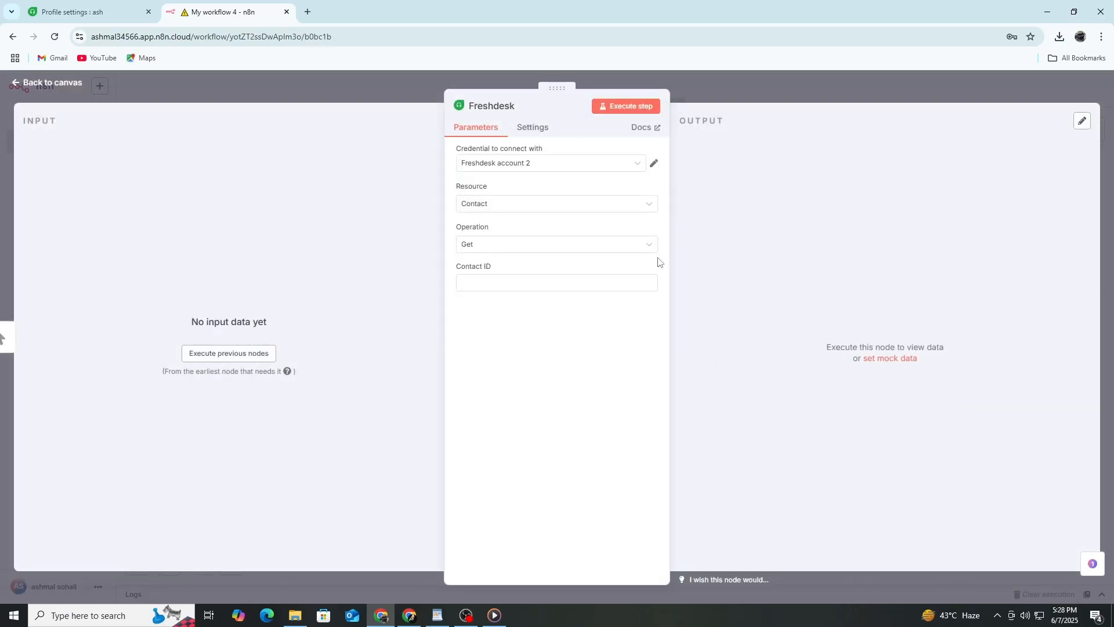
{"action": "mouse_move", "coordinate": [637, 190]}
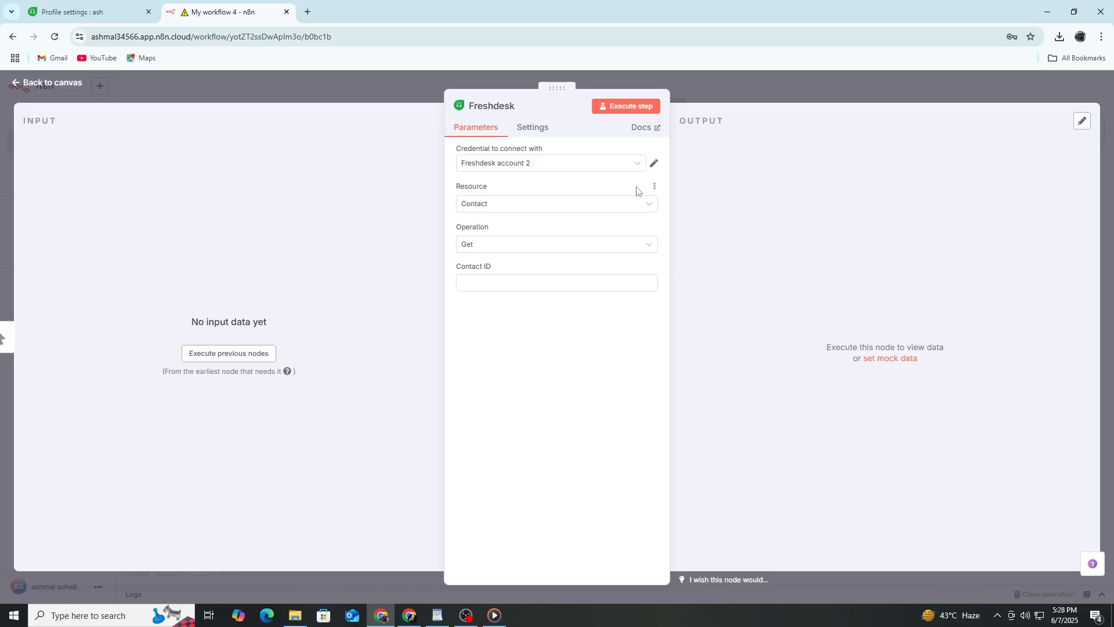
{"action": "mouse_move", "coordinate": [521, 186]}
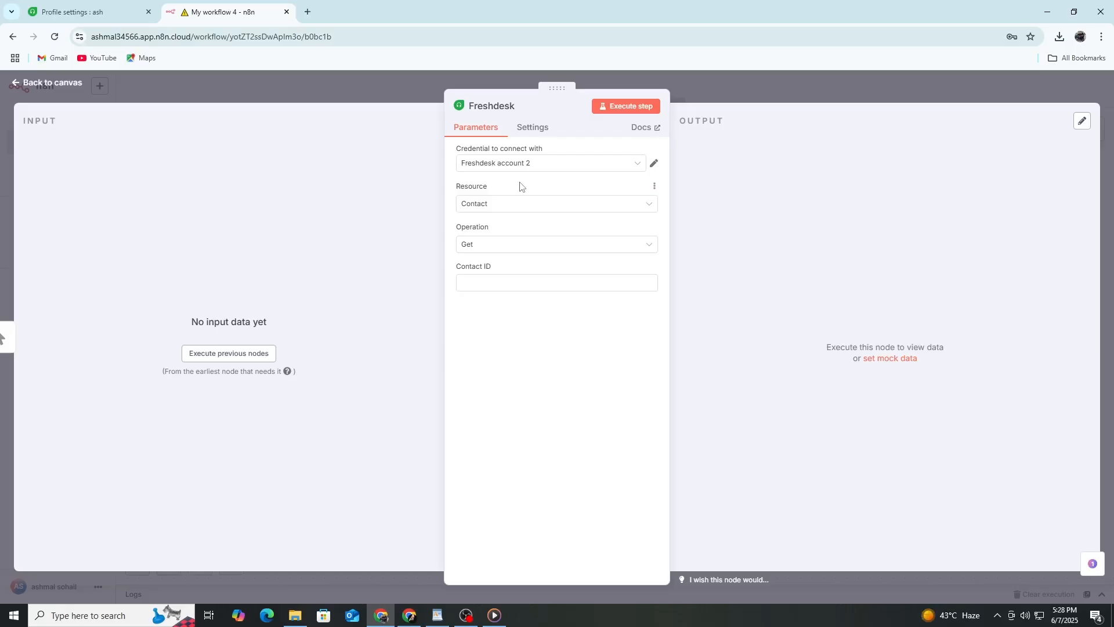
{"action": "mouse_move", "coordinate": [582, 182]}
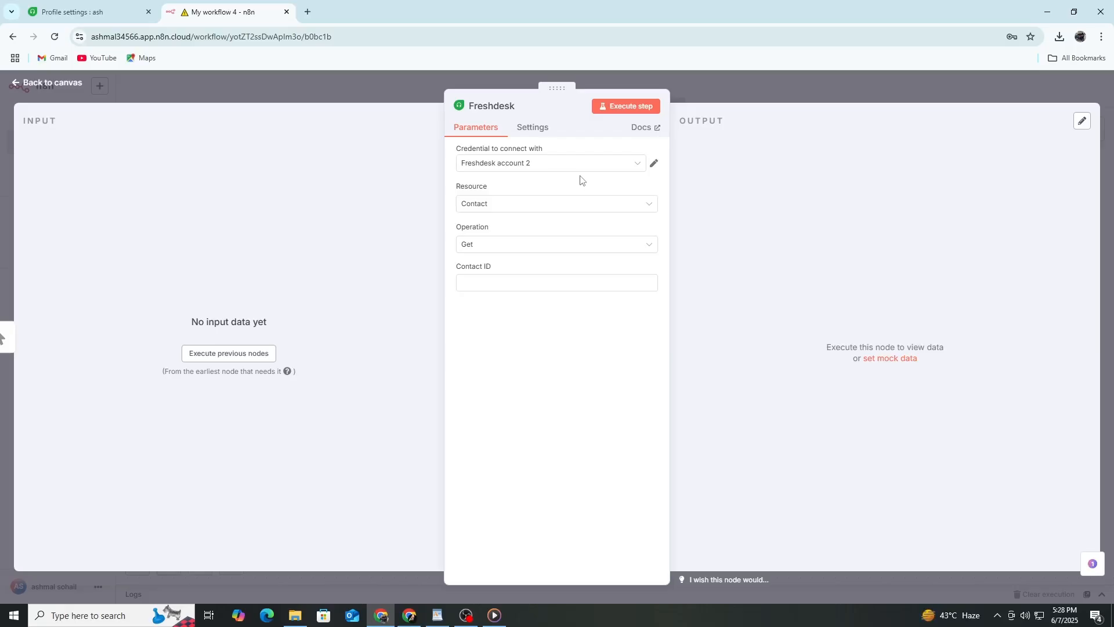
- Create a new Freshdesk credential with the API key and copy the Freshdesk account URL
{"action": "left_click", "coordinate": [556, 162]}
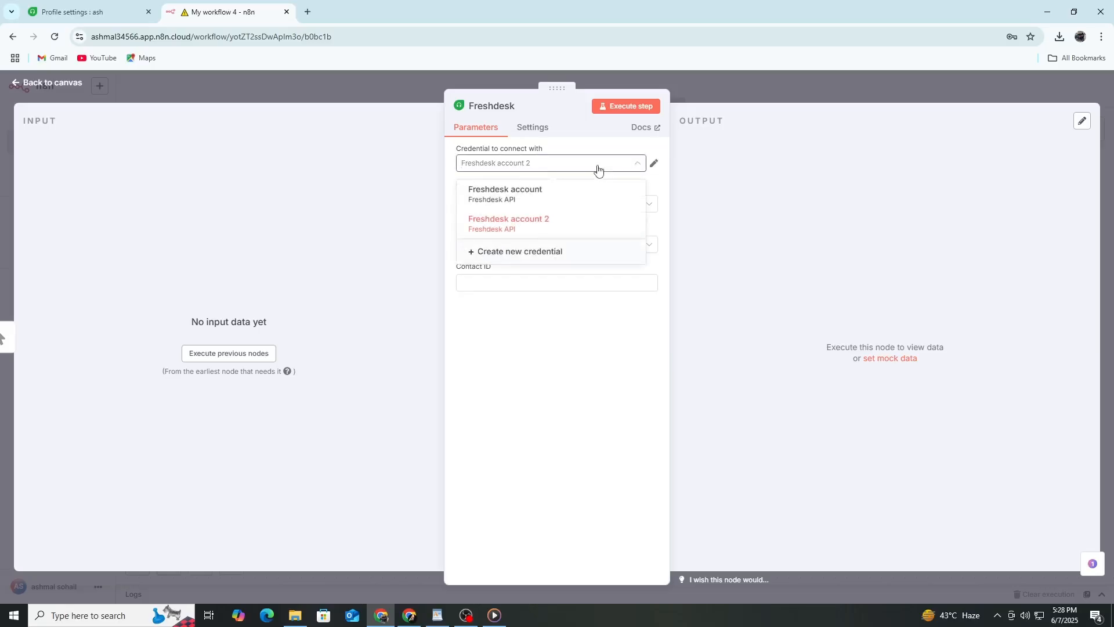
{"action": "left_click", "coordinate": [652, 162]}
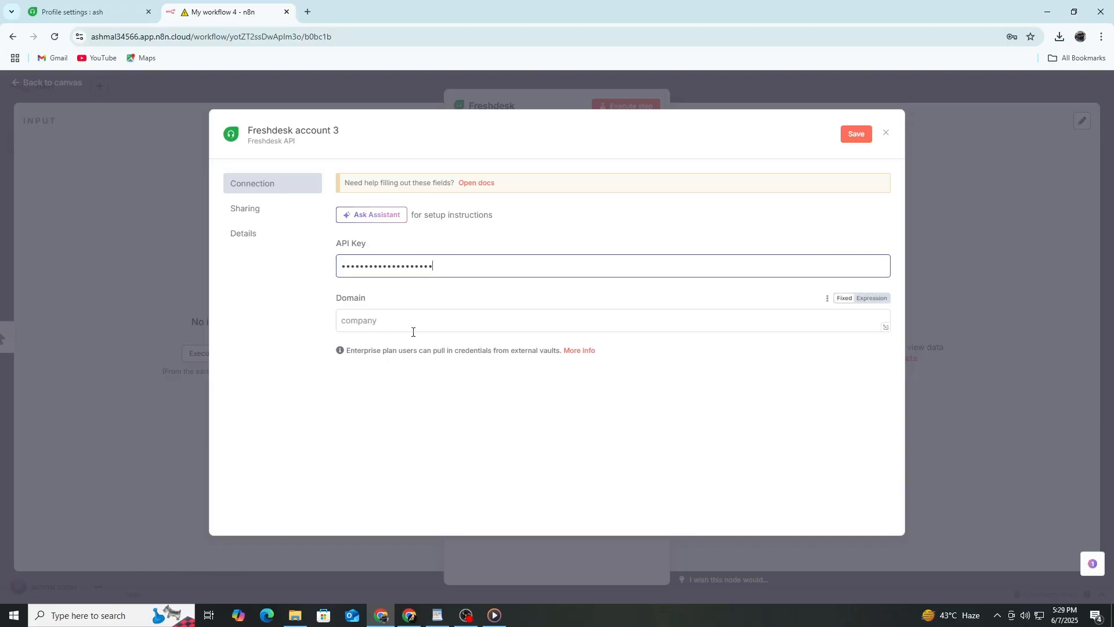
{"action": "left_click", "coordinate": [78, 12]}
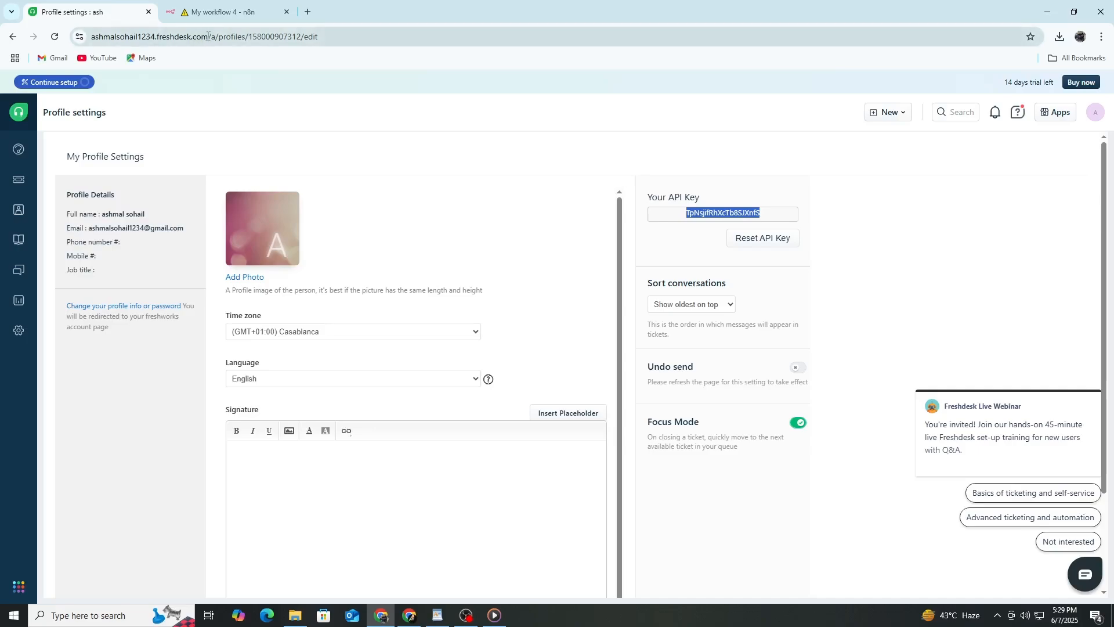
{"action": "left_click", "coordinate": [206, 36]}
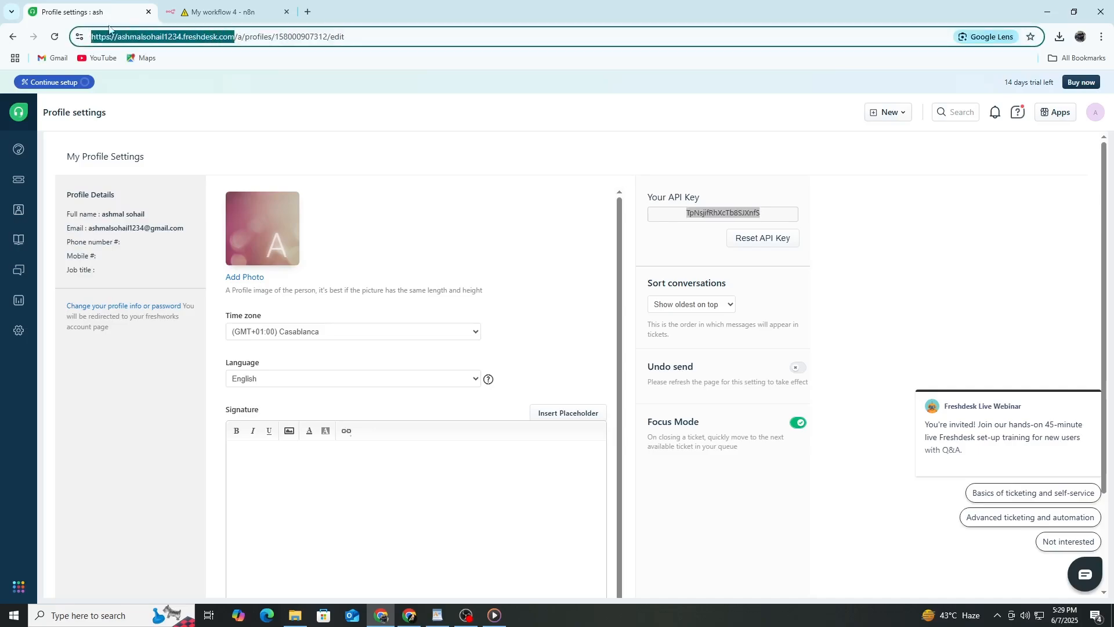
{"action": "left_click", "coordinate": [227, 13]}
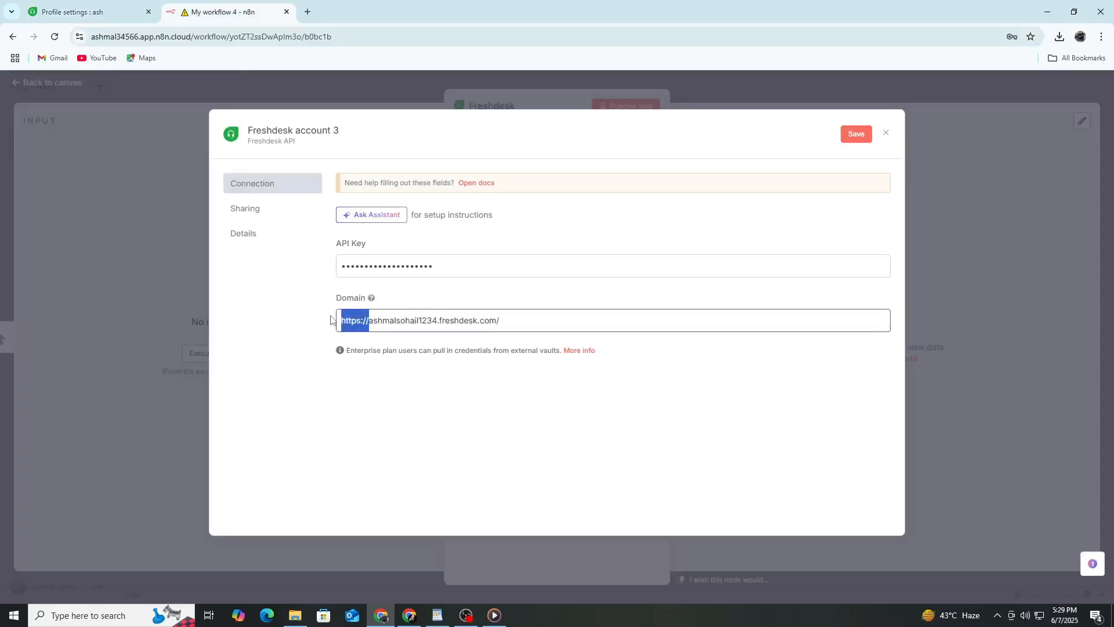
{"action": "left_click", "coordinate": [491, 319]}
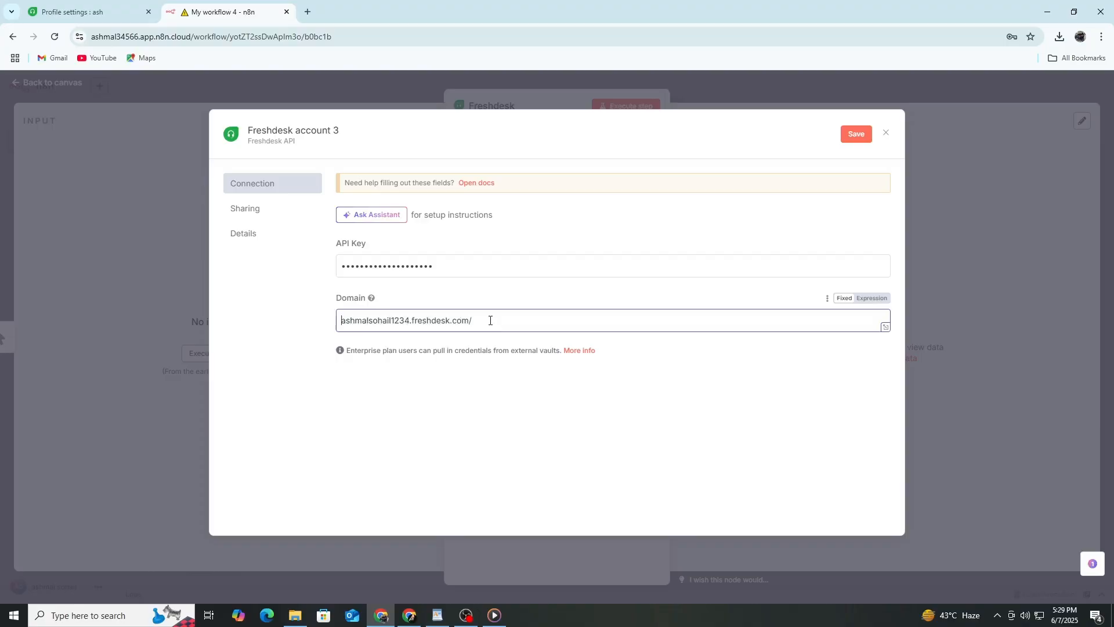
{"action": "left_click", "coordinate": [856, 134]}
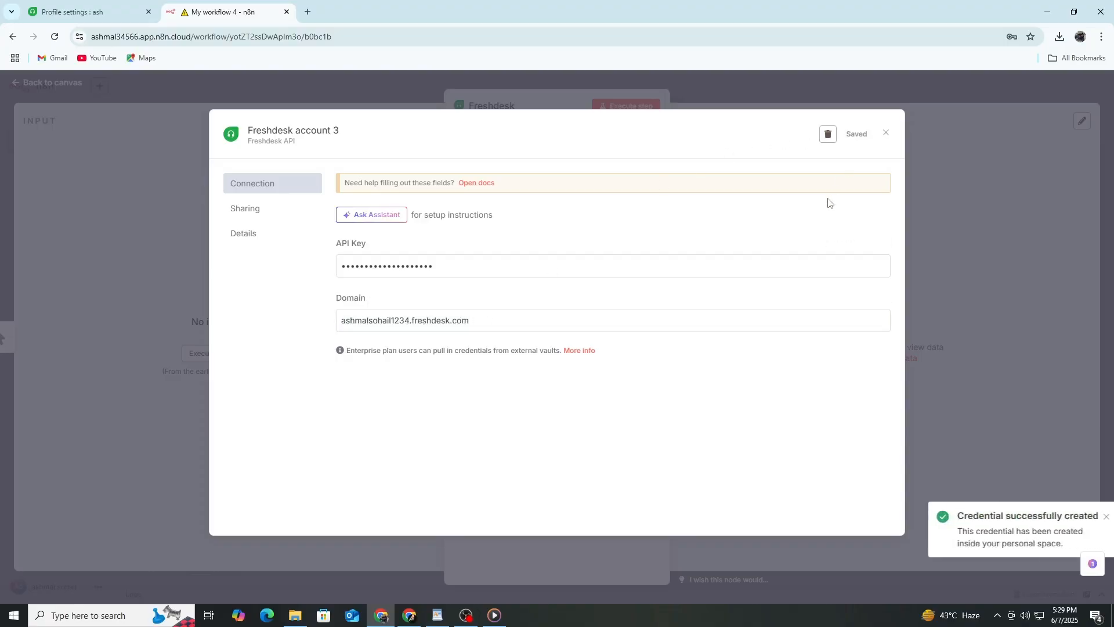
{"action": "left_click", "coordinate": [886, 133]}
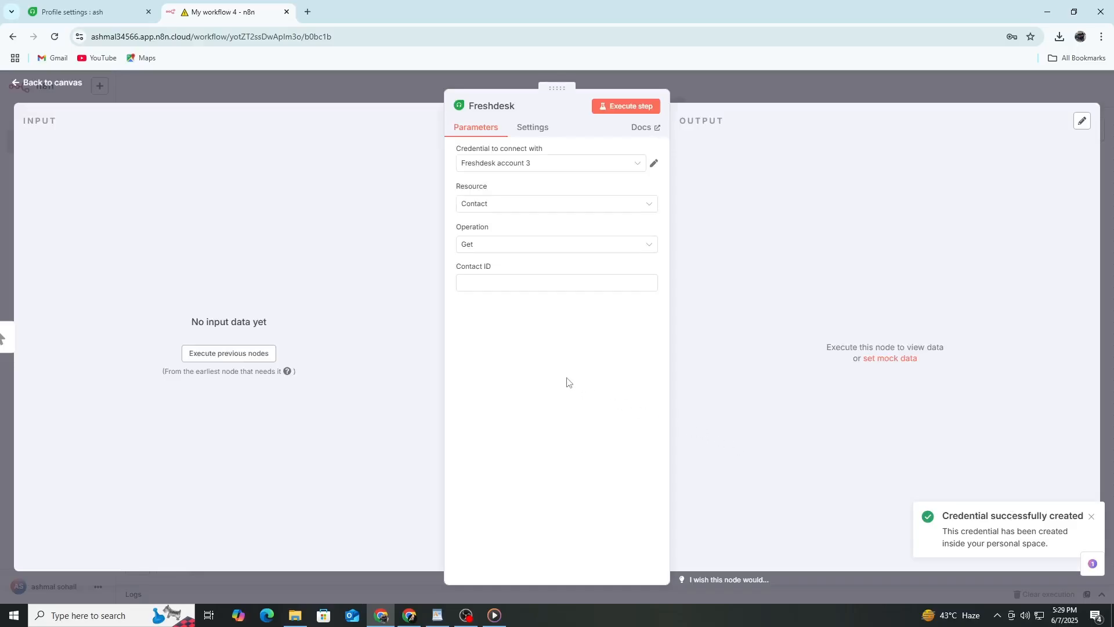
{"action": "mouse_move", "coordinate": [510, 348]}
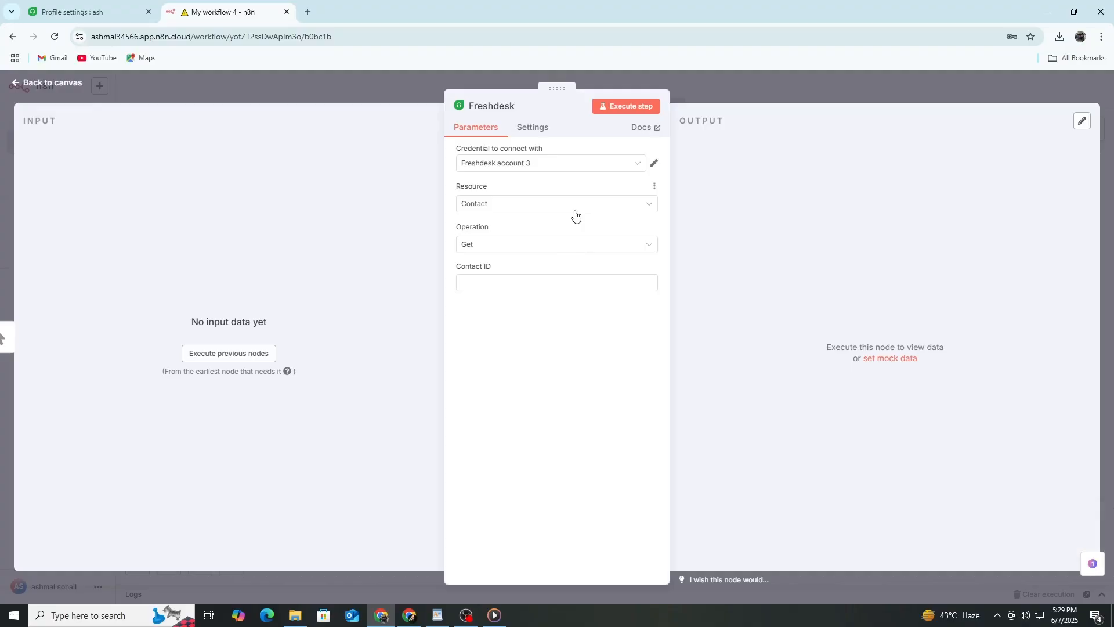
- Set the Freshdesk node's Resource to Ticket and Operation to Create
{"action": "left_click", "coordinate": [556, 203]}
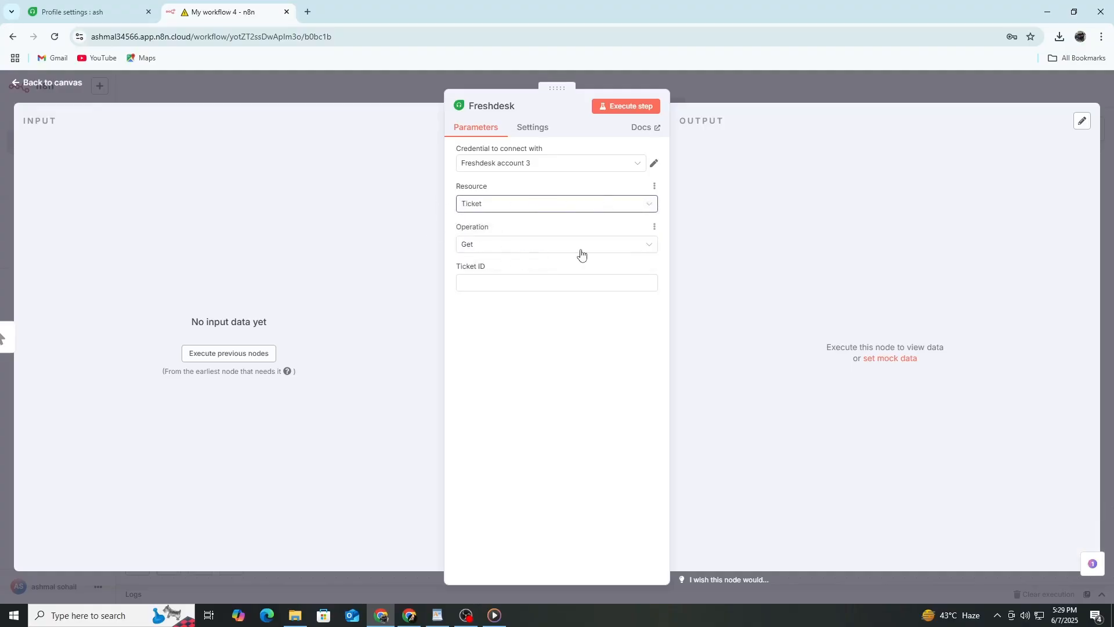
{"action": "left_click", "coordinate": [556, 244]}
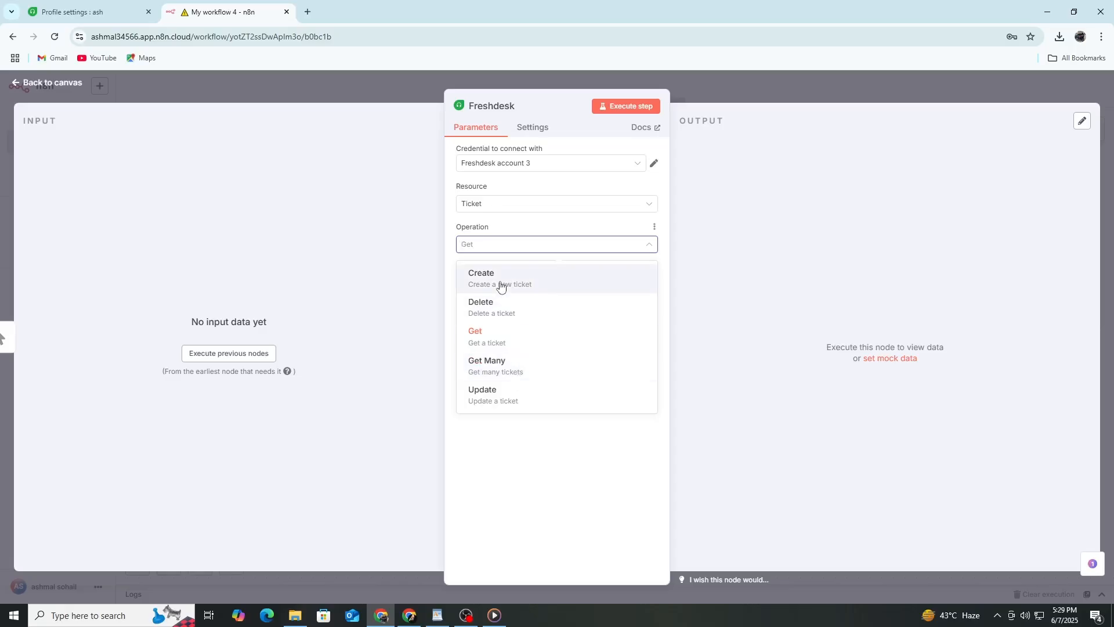
{"action": "left_click", "coordinate": [481, 277]}
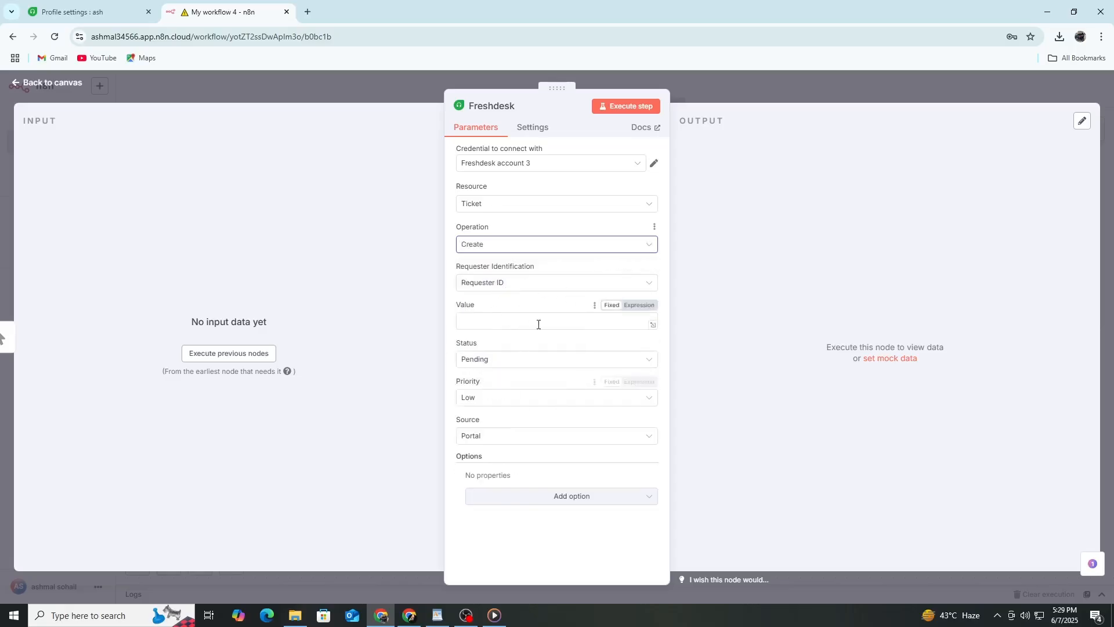
{"action": "mouse_move", "coordinate": [538, 244]}
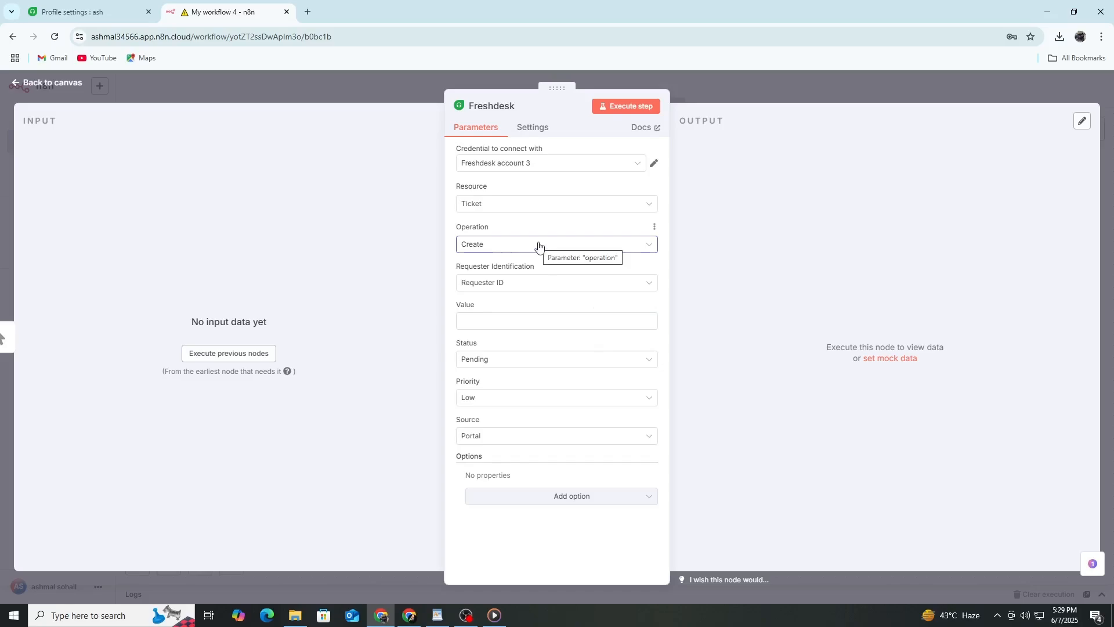
{"action": "mouse_move", "coordinate": [540, 436]}
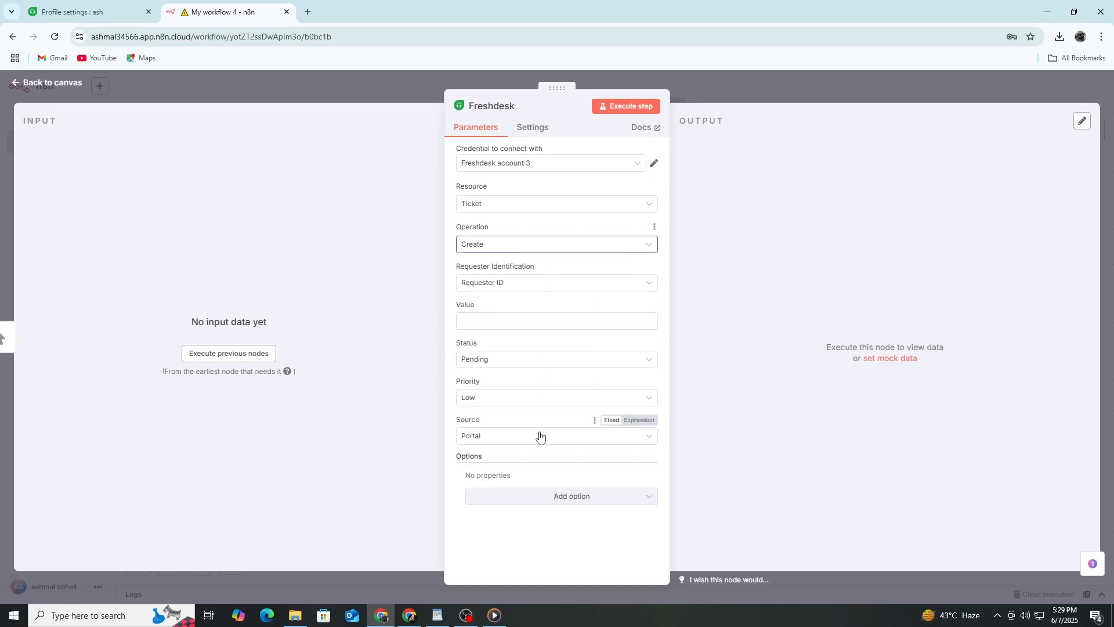
{"action": "mouse_move", "coordinate": [545, 483]}
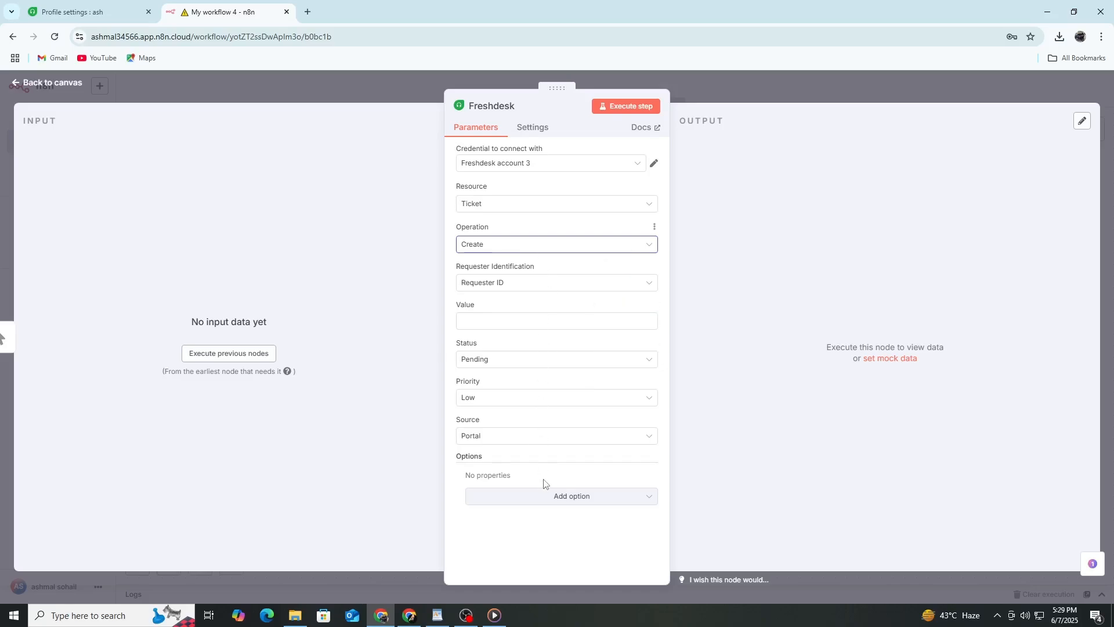
{"action": "mouse_move", "coordinate": [569, 347]}
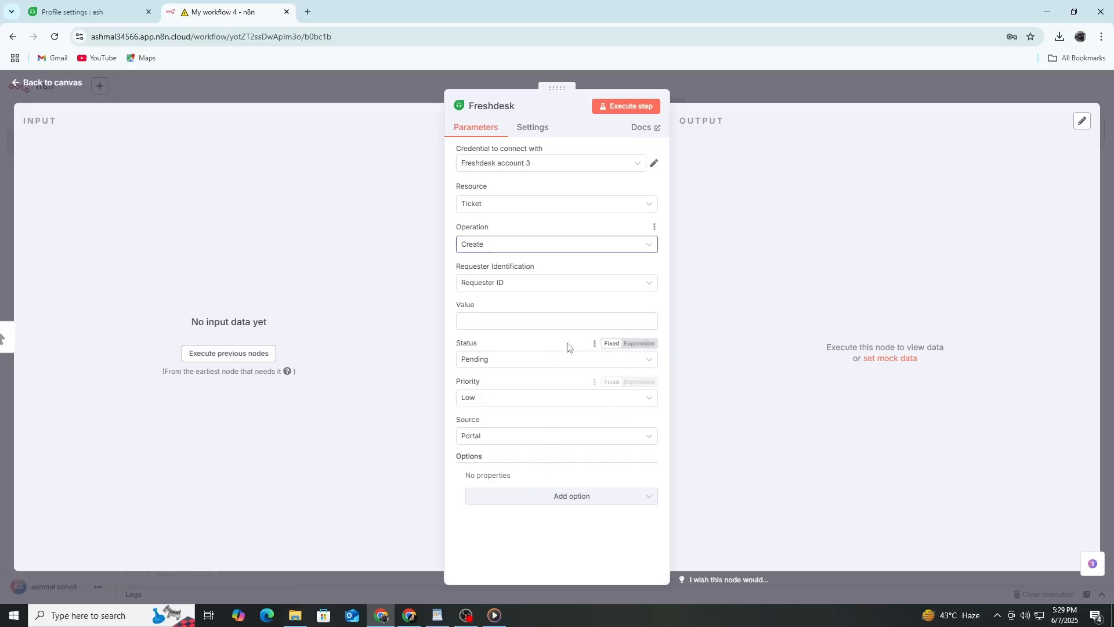
- Execute the ticket-creation step, which flags the empty requester Value as required
{"action": "left_click", "coordinate": [557, 320]}
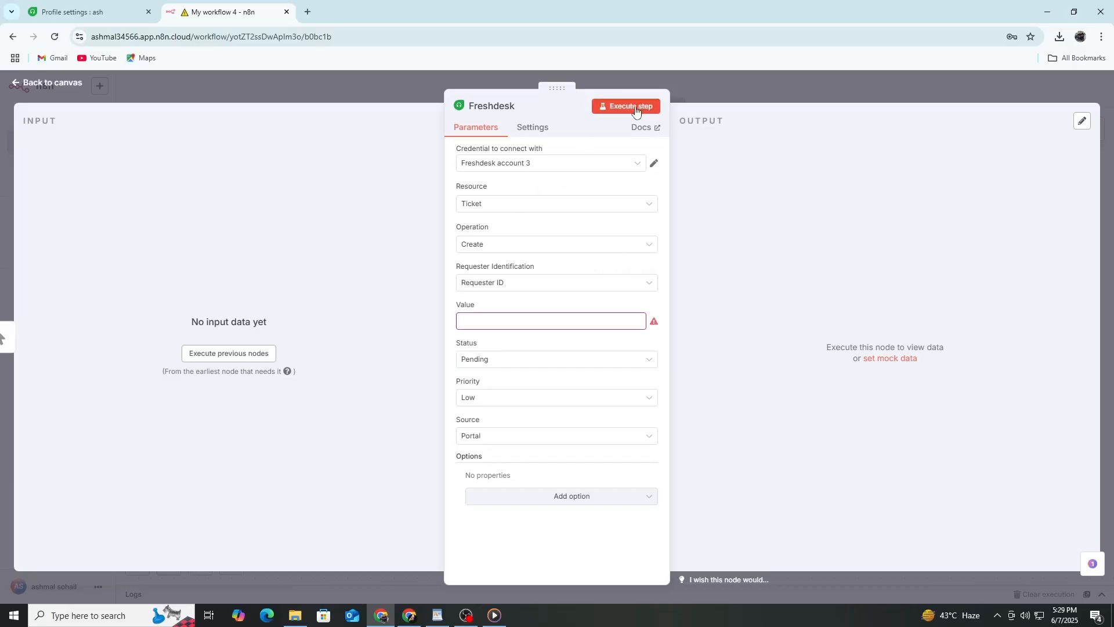
{"action": "mouse_move", "coordinate": [632, 106]}
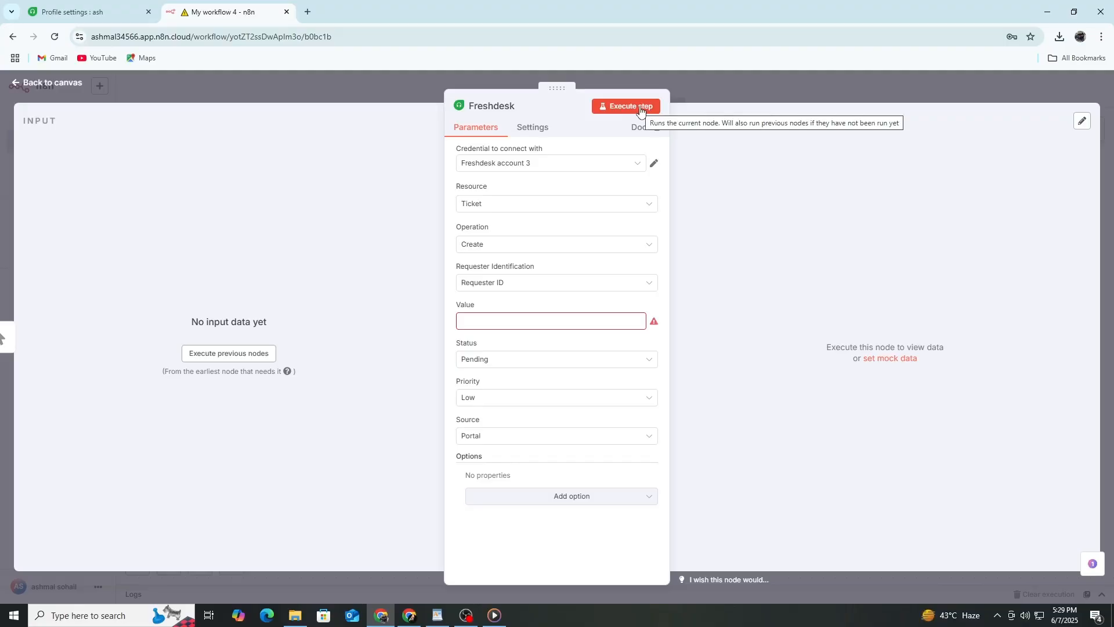
{"action": "mouse_move", "coordinate": [527, 162]}
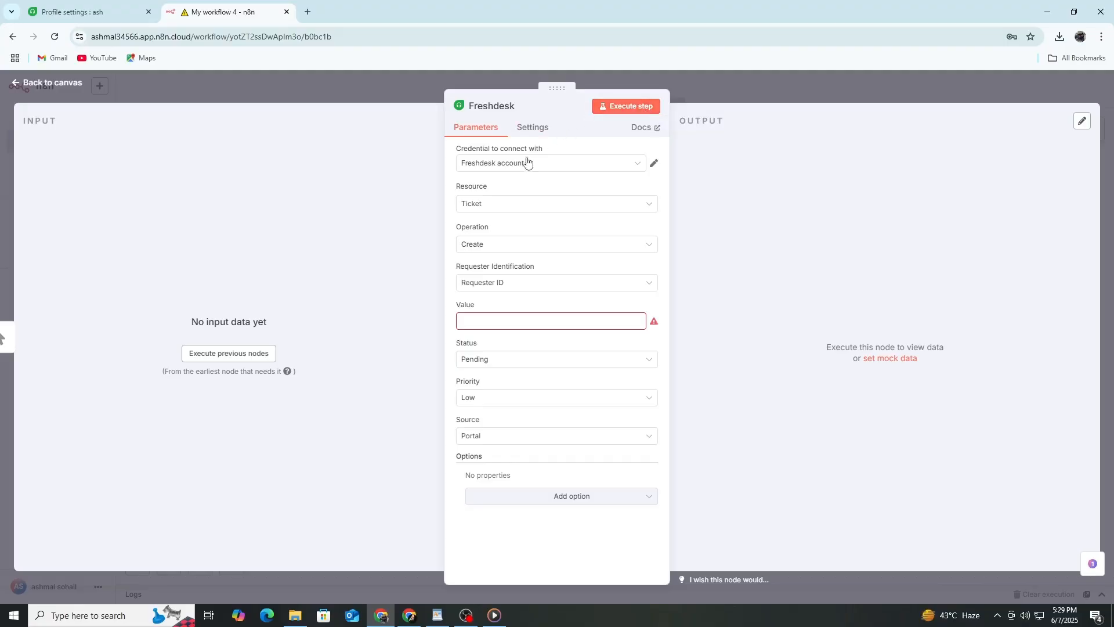
{"action": "left_click", "coordinate": [551, 163]}
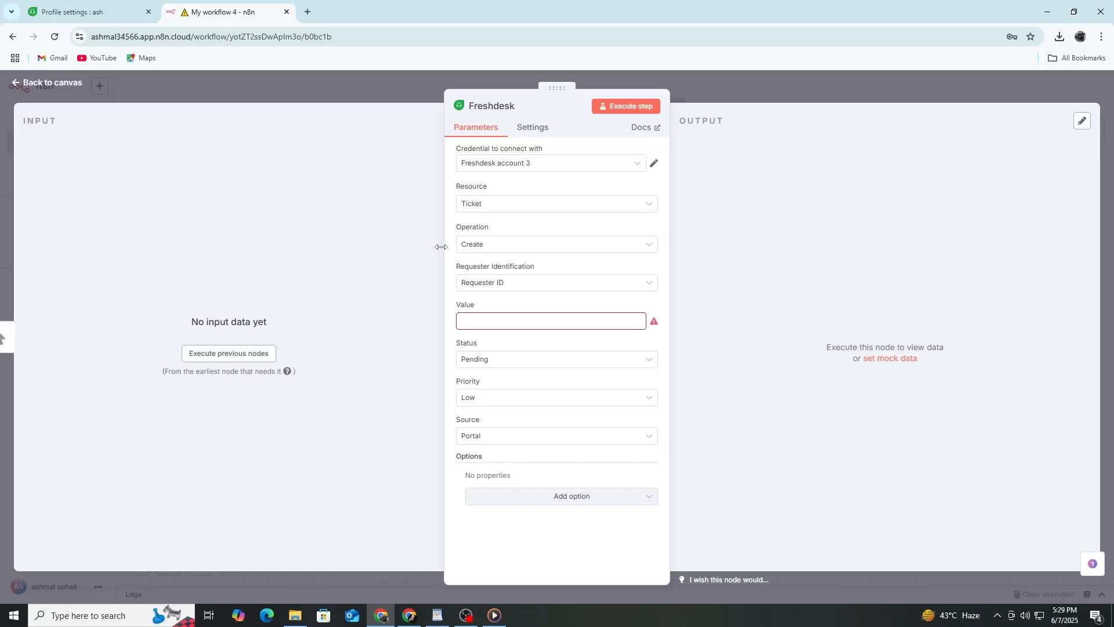
{"action": "mouse_move", "coordinate": [380, 278]}
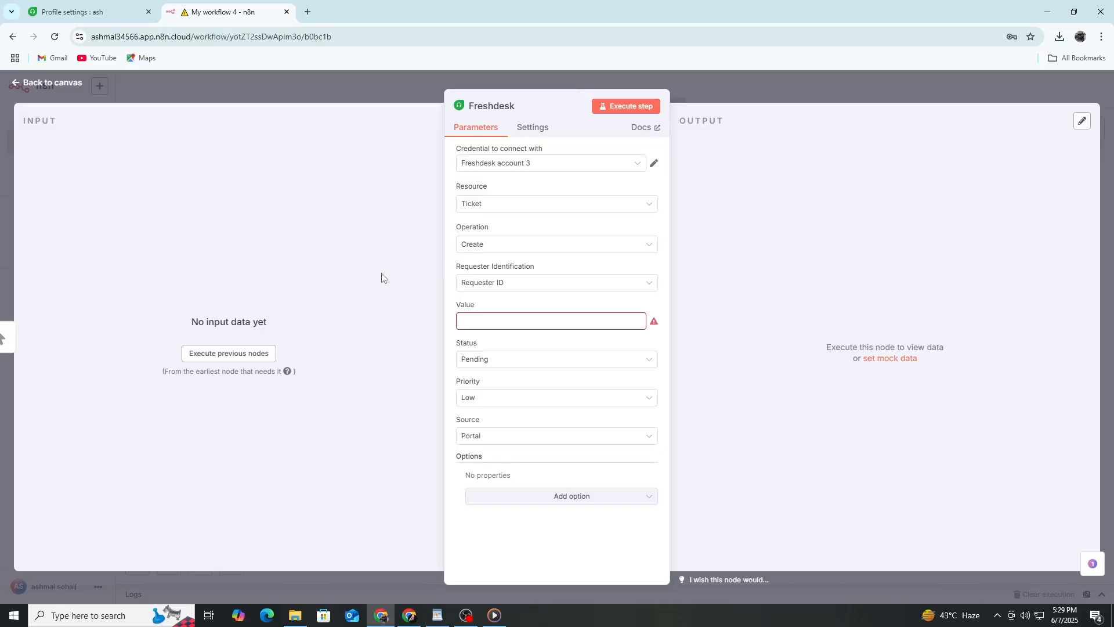
{"action": "mouse_move", "coordinate": [399, 298]}
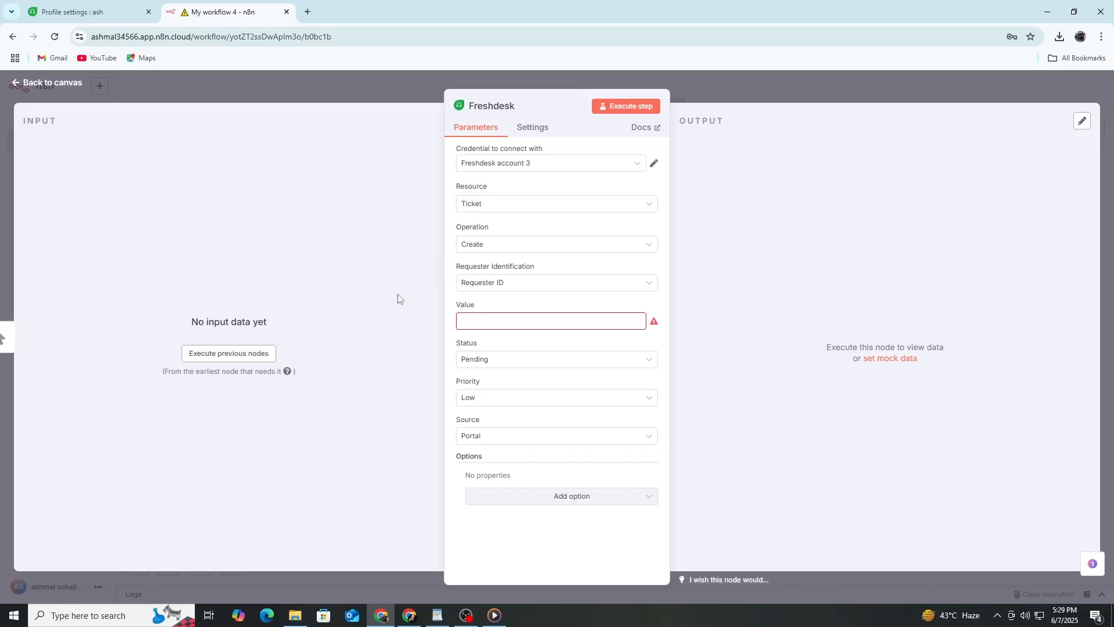